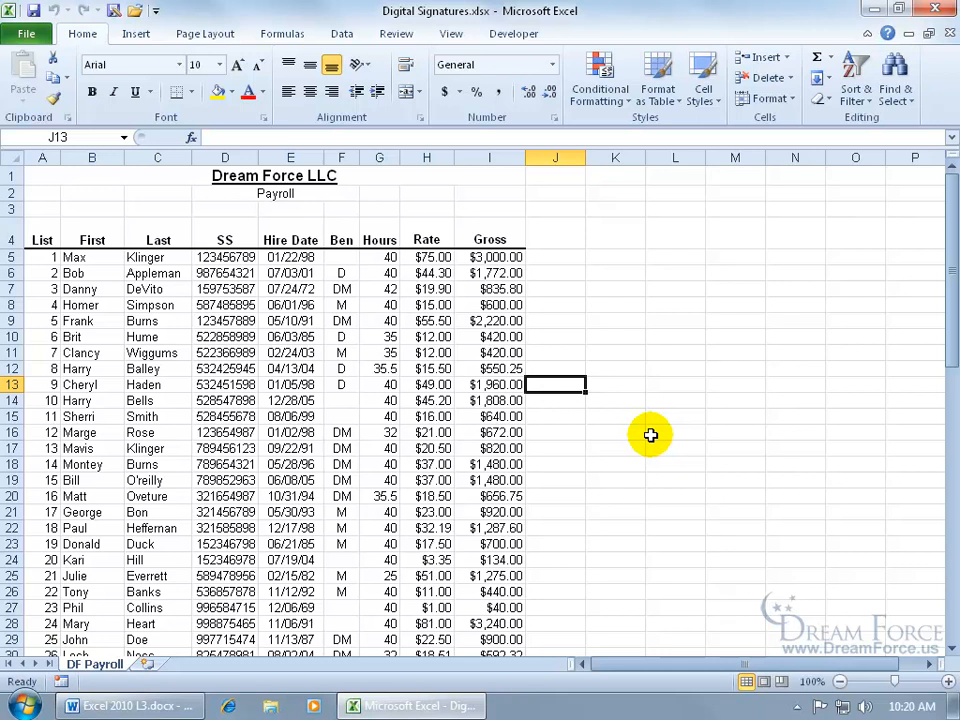
mouse_move(132, 696)
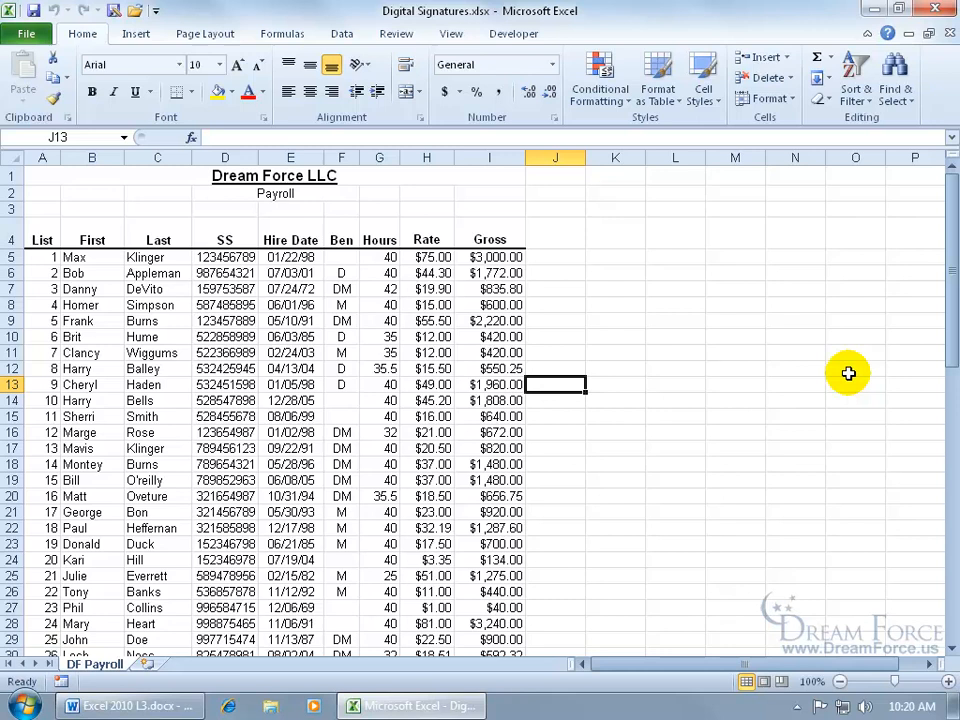
mouse_move(728, 380)
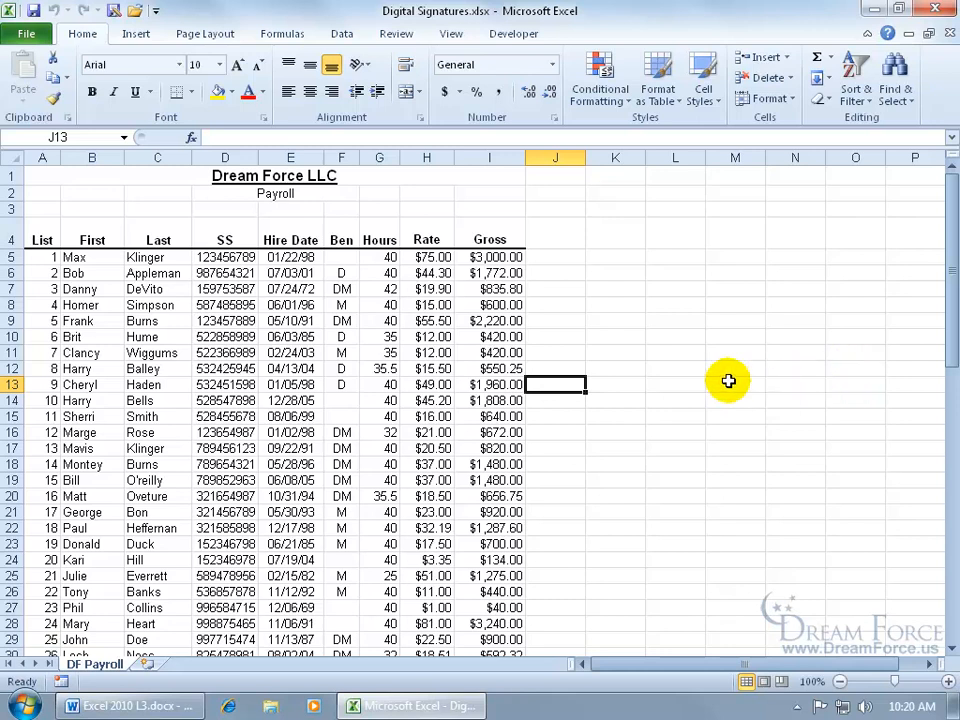
mouse_move(824, 376)
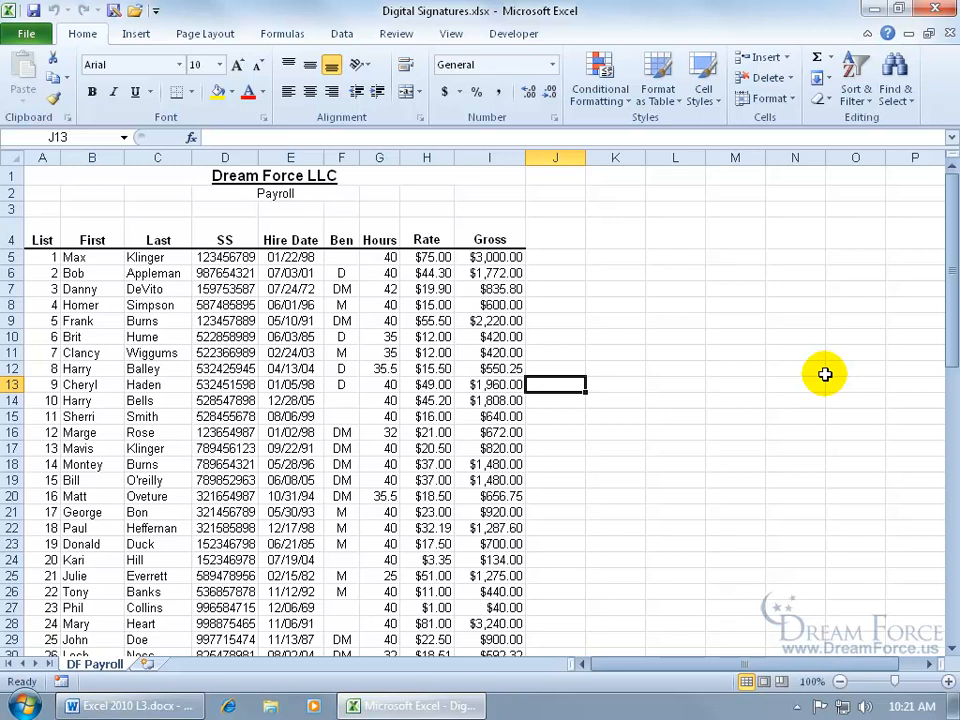
mouse_move(790, 360)
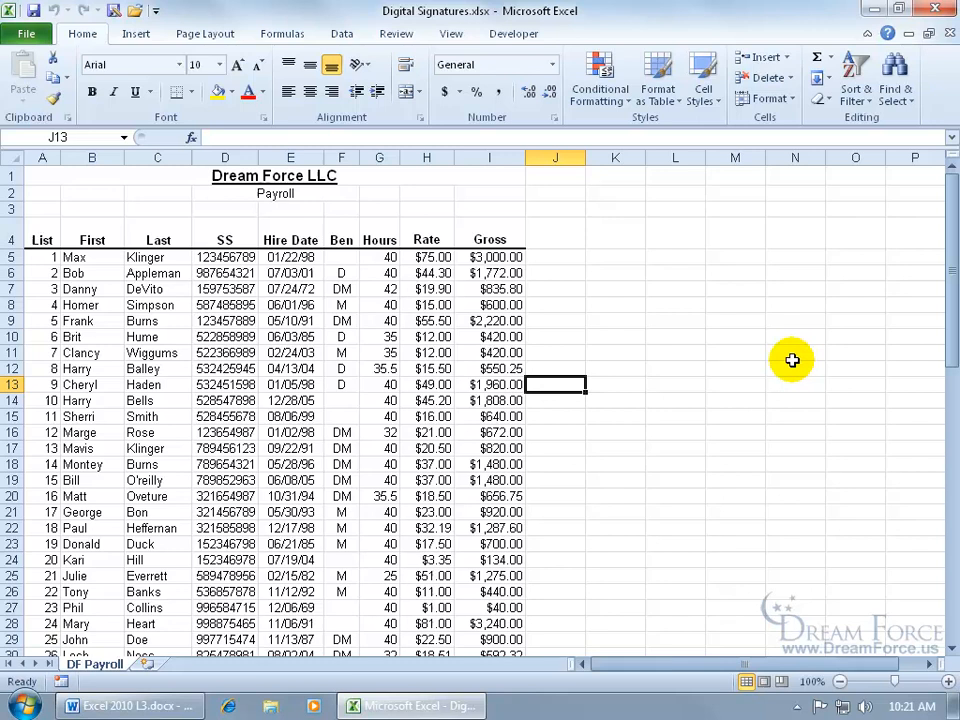
mouse_move(710, 392)
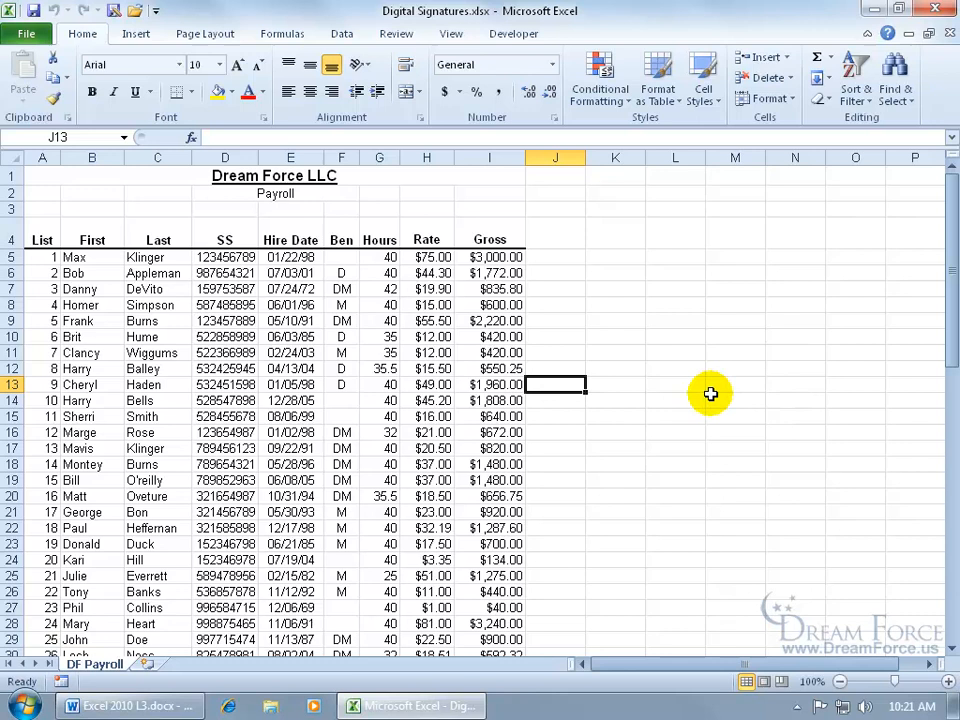
mouse_move(884, 310)
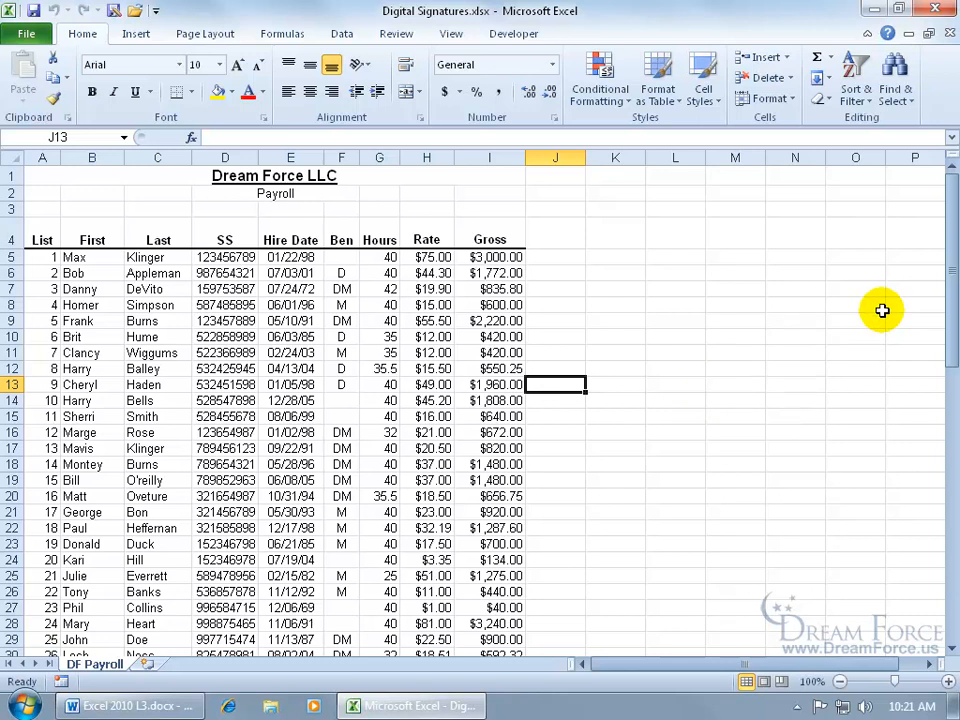
Review the Protect Workbook options on the Info page and return to Info.
click(26, 32)
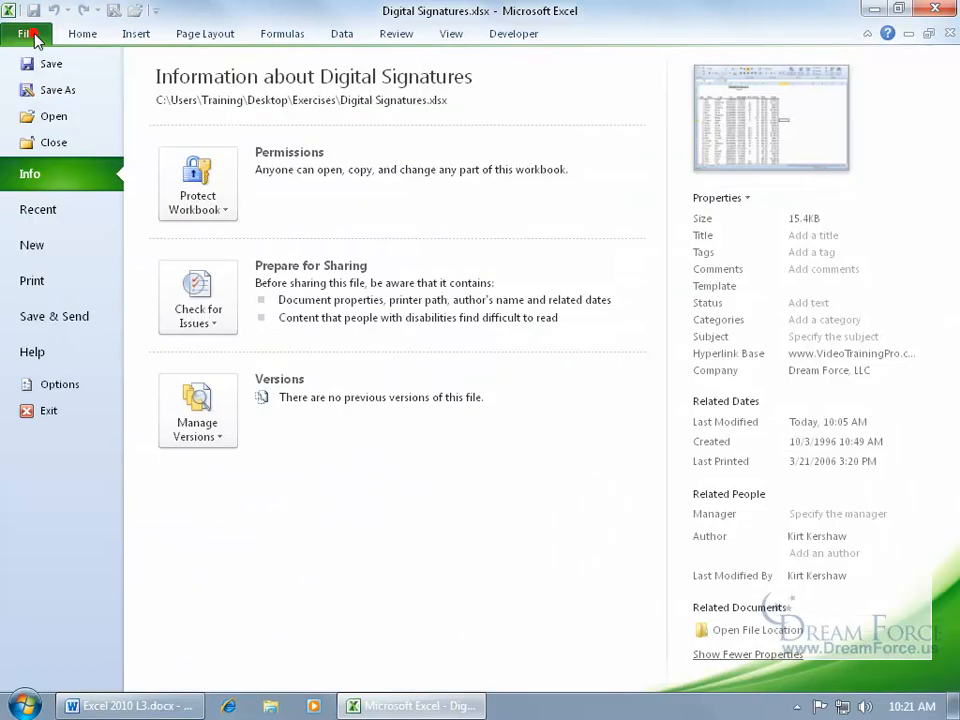
mouse_move(56, 172)
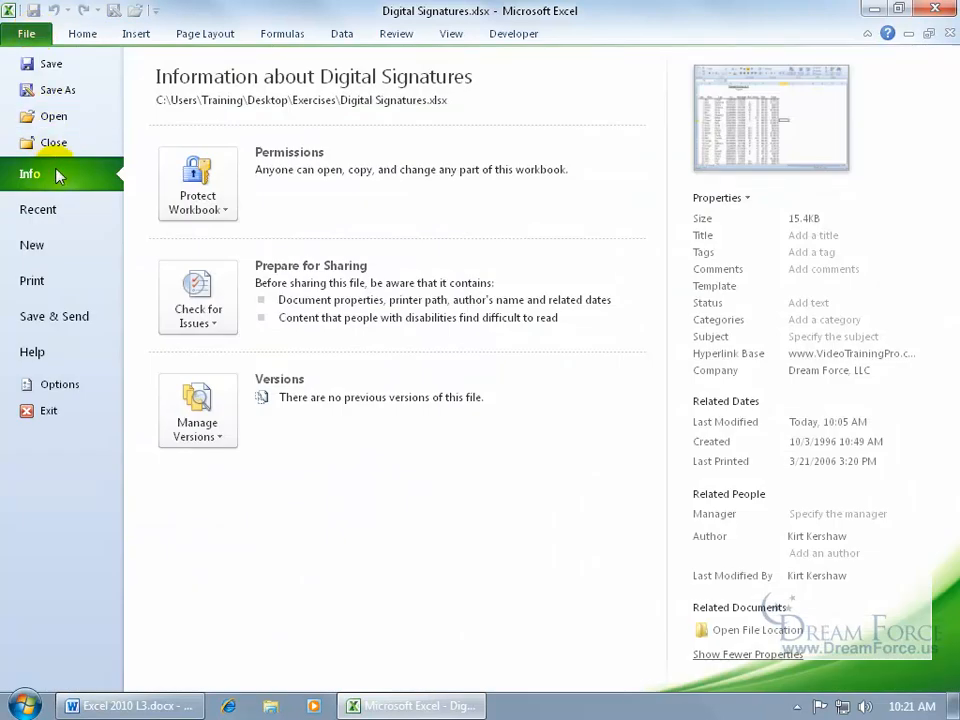
click(196, 184)
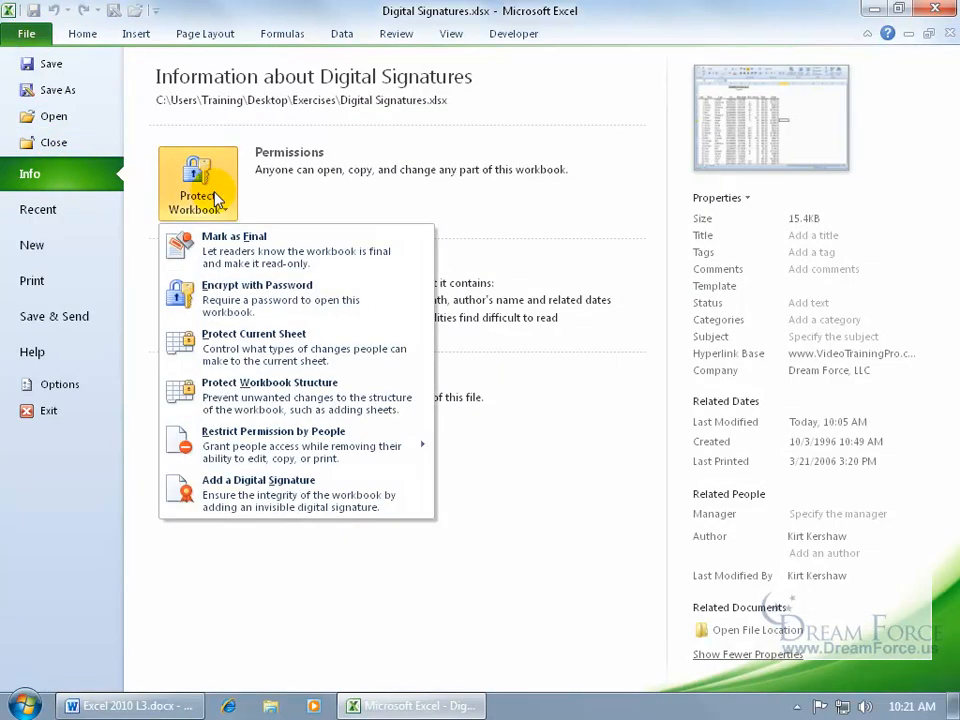
mouse_move(280, 492)
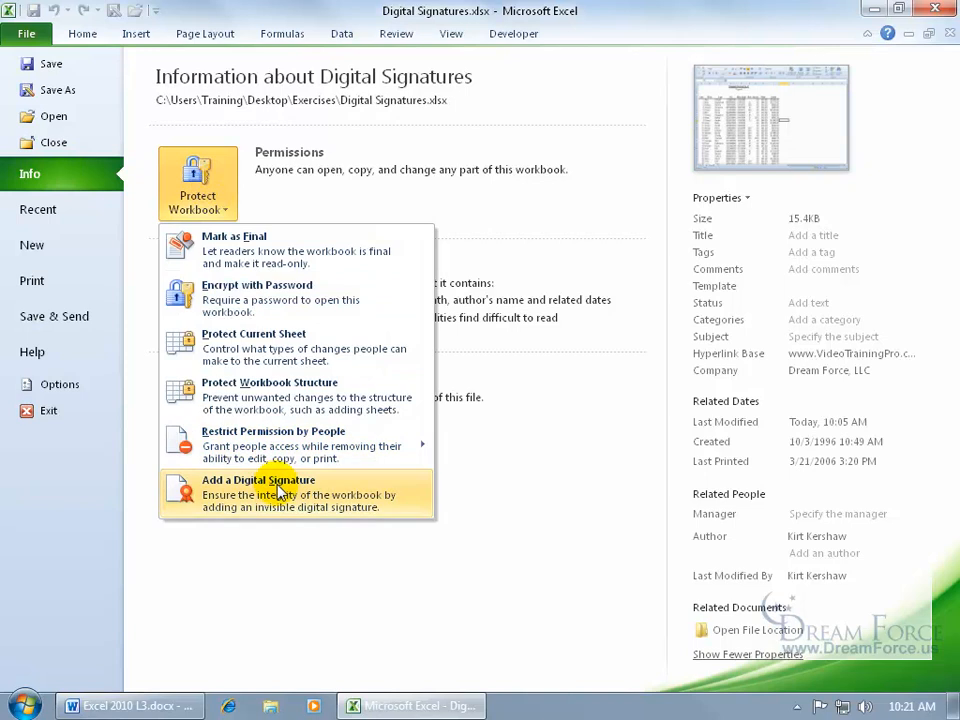
mouse_move(280, 444)
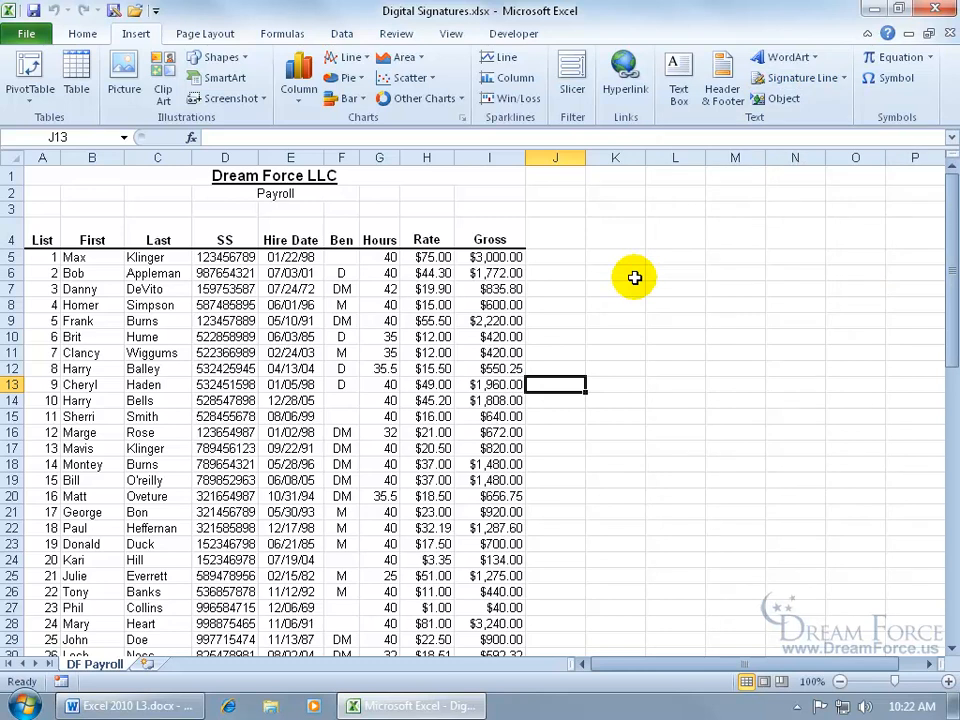
click(28, 32)
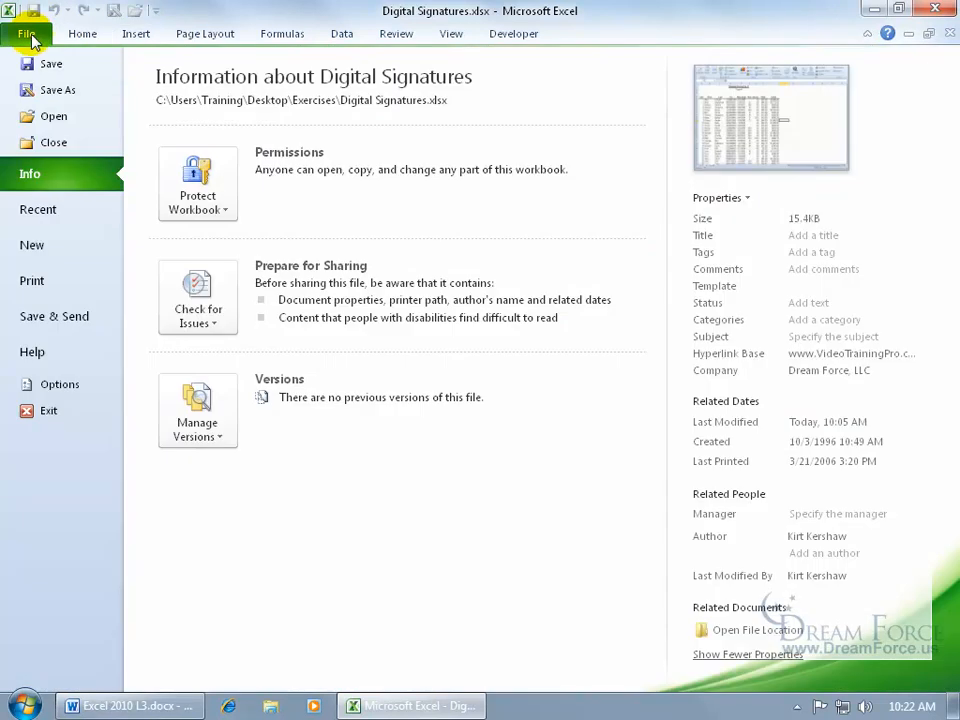
Choose Add a Digital Signature from Protect Workbook, bringing up the signature notice.
click(196, 184)
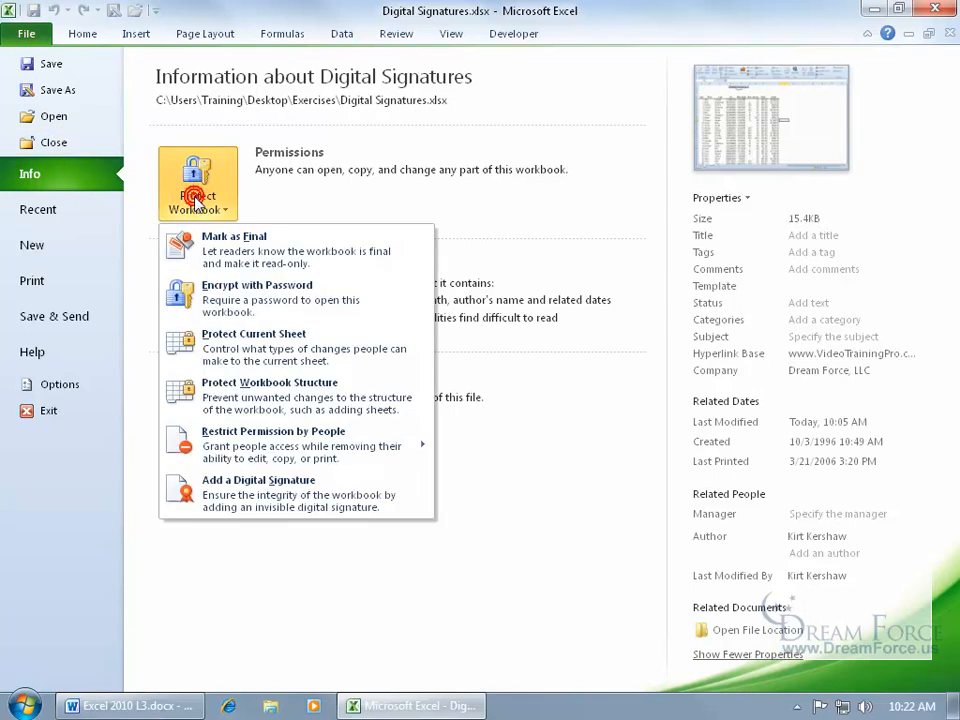
mouse_move(264, 500)
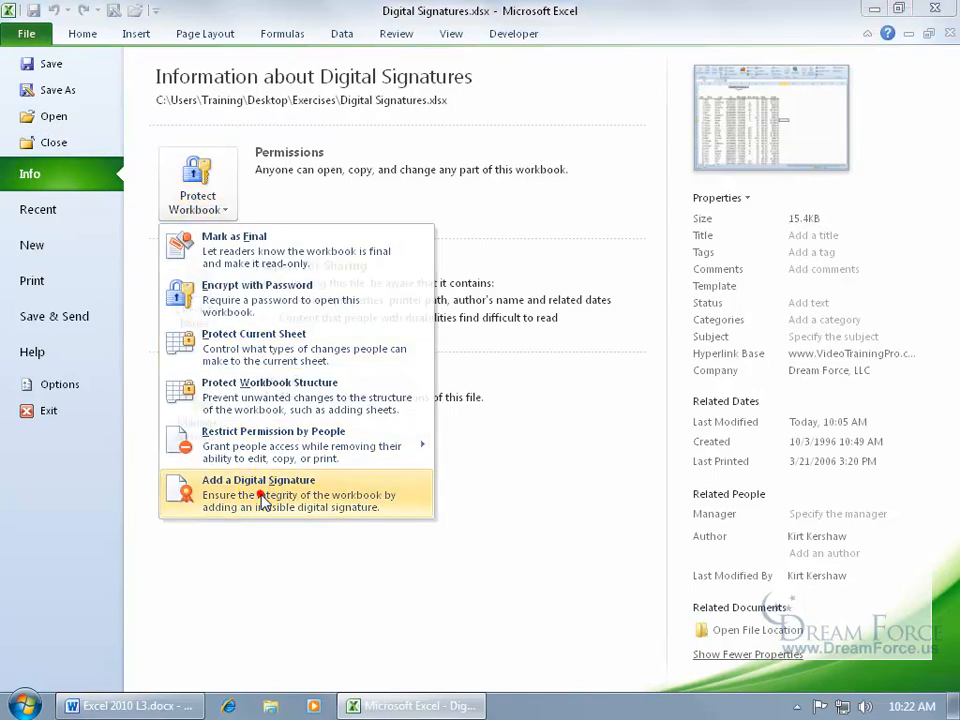
click(258, 492)
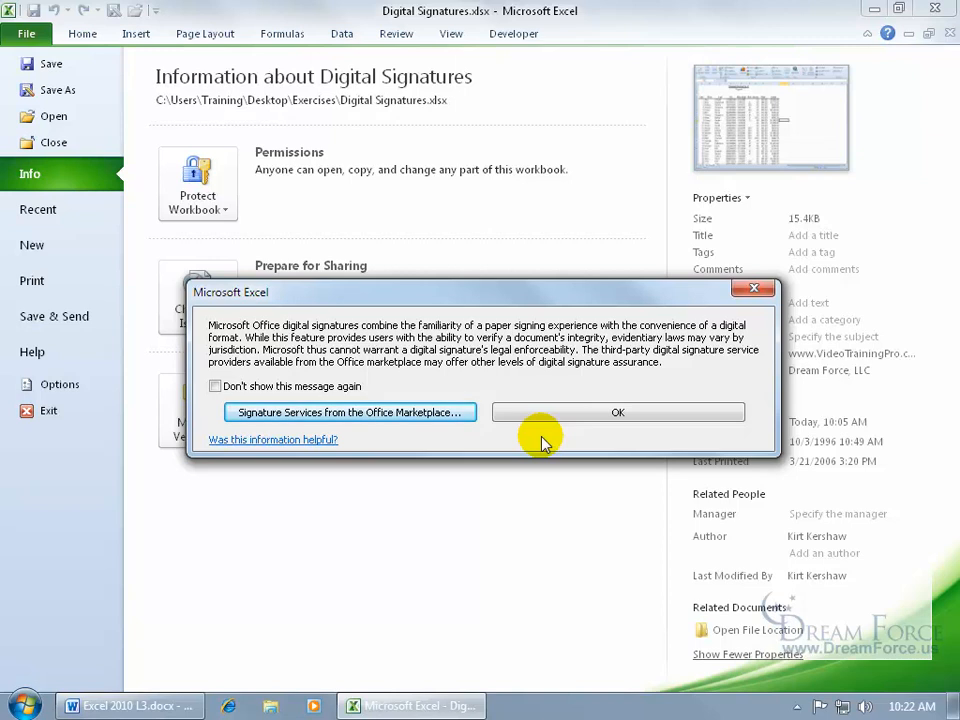
mouse_move(448, 384)
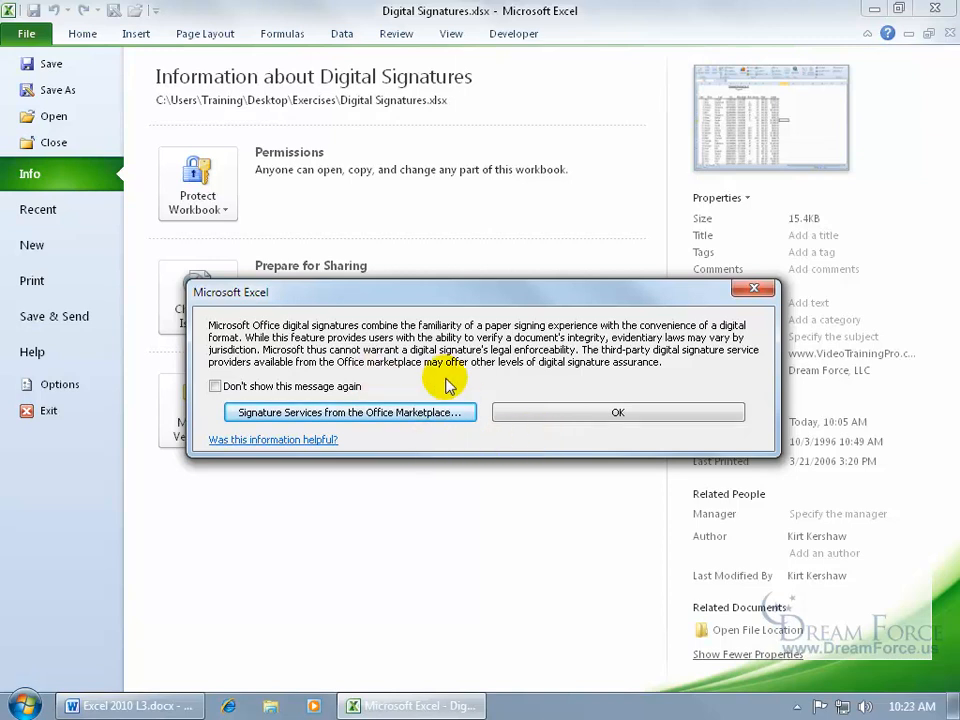
mouse_move(302, 358)
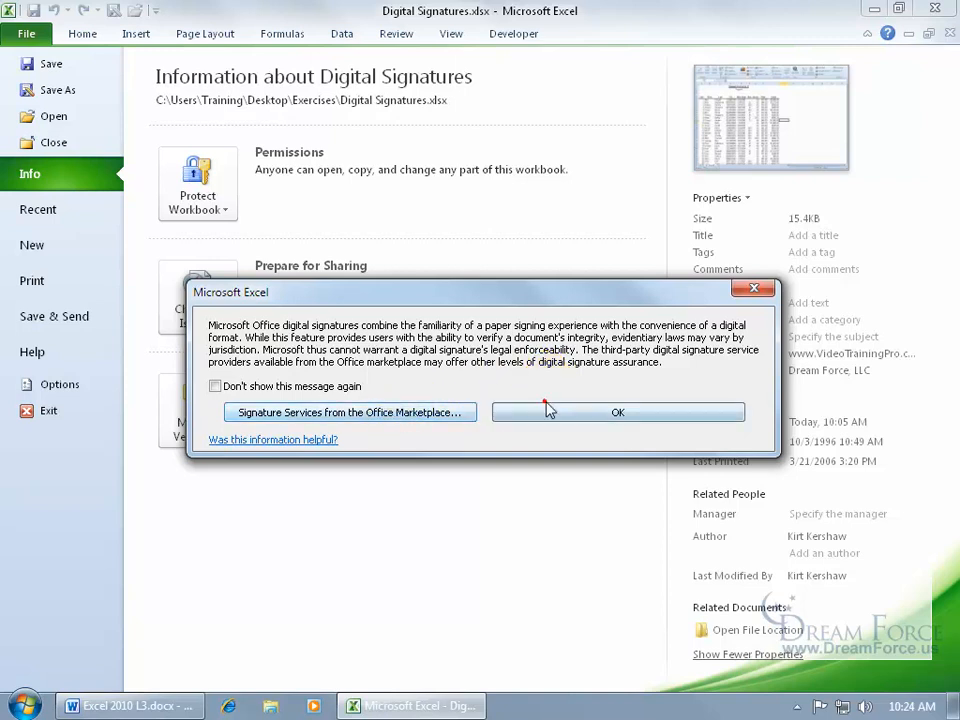
Acknowledge the notice and opt to create your own digital ID.
click(616, 412)
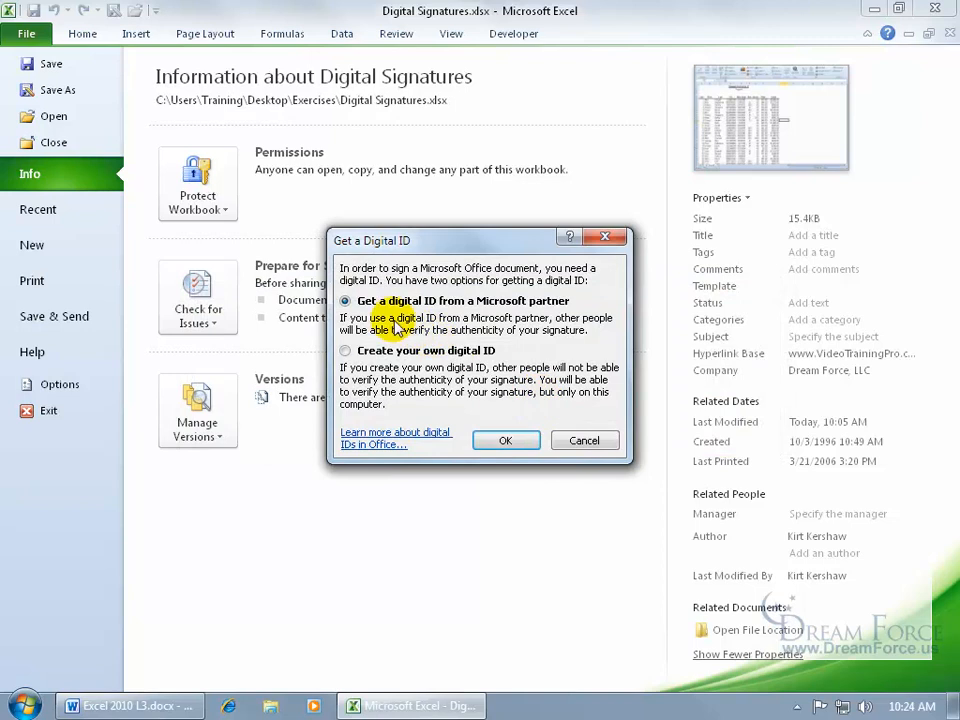
mouse_move(448, 324)
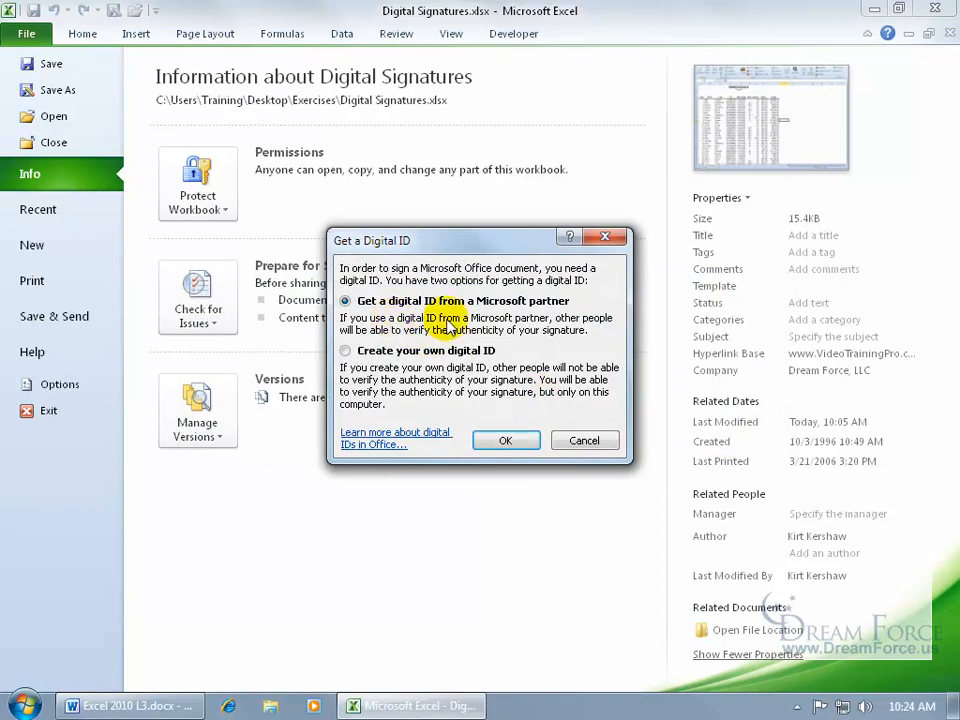
click(344, 350)
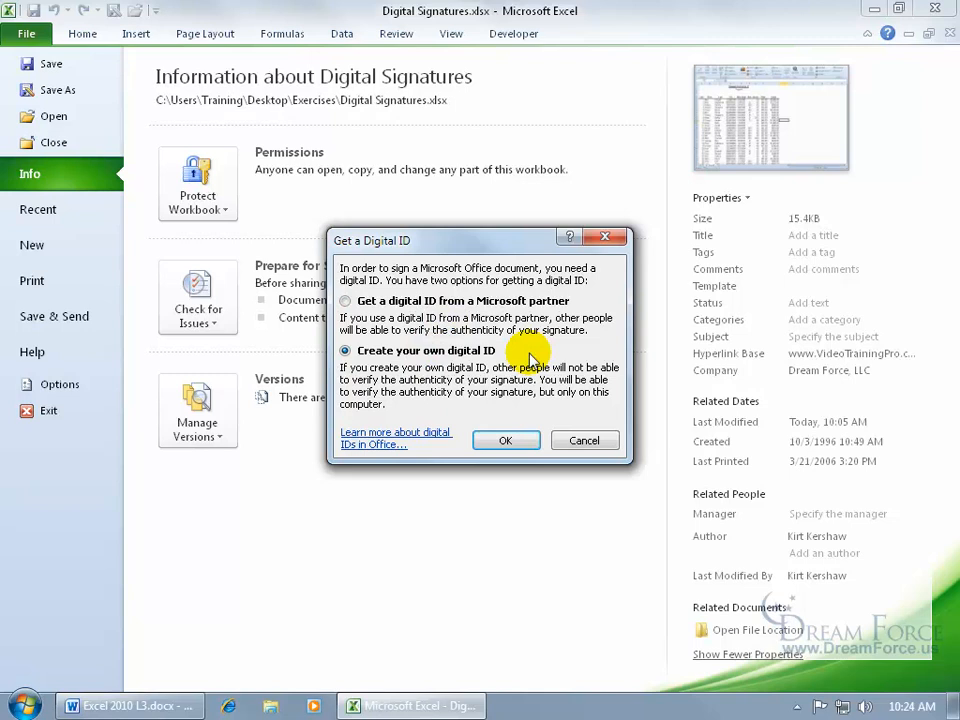
mouse_move(510, 344)
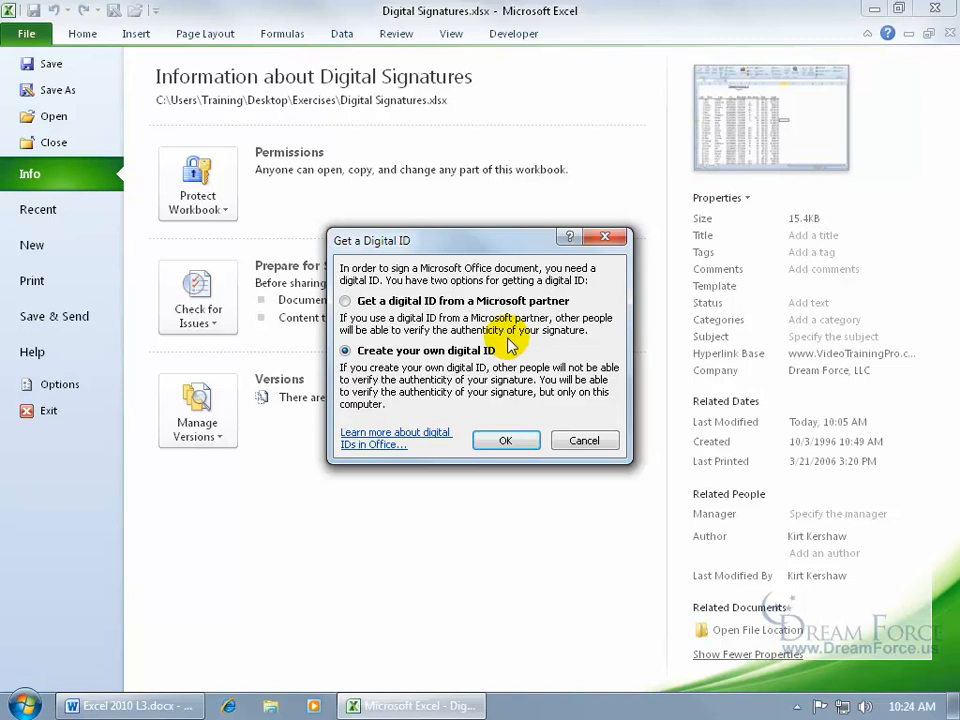
mouse_move(488, 412)
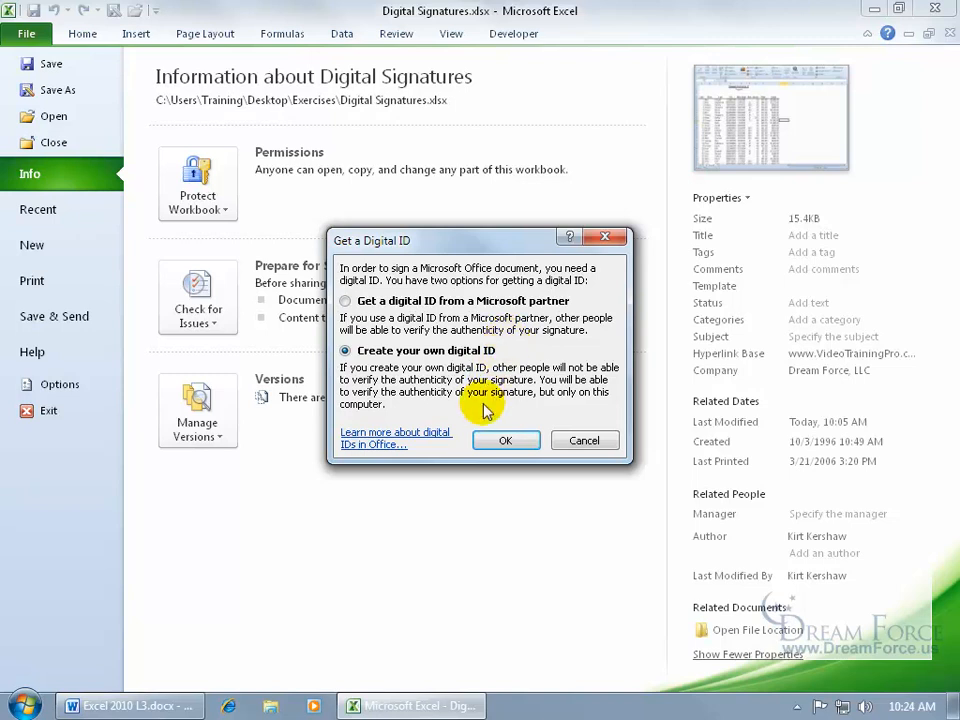
mouse_move(476, 414)
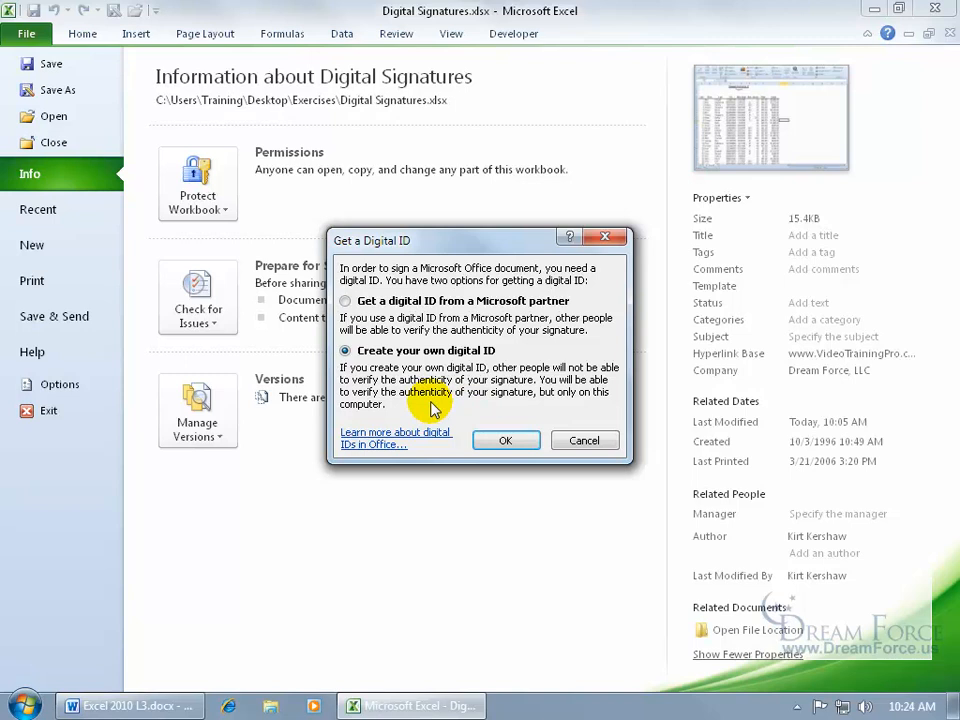
mouse_move(262, 348)
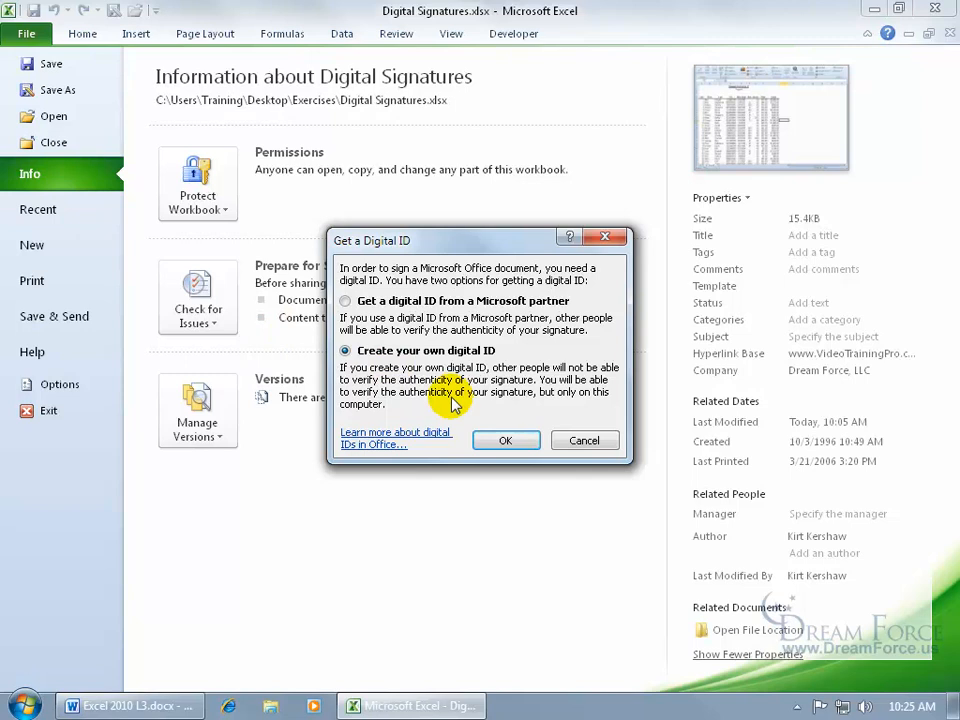
click(504, 440)
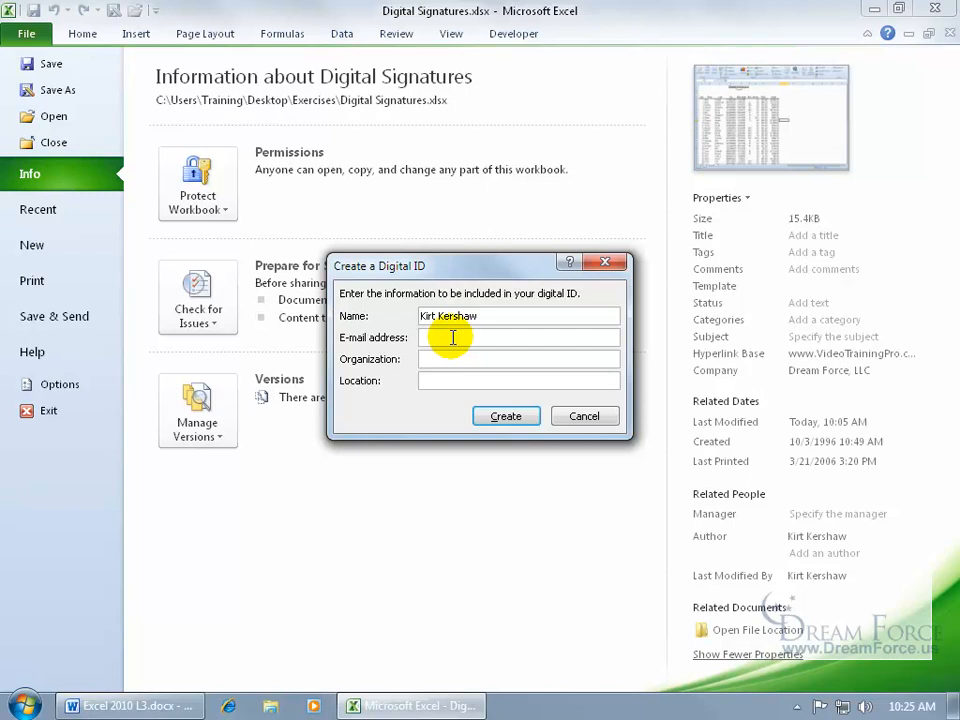
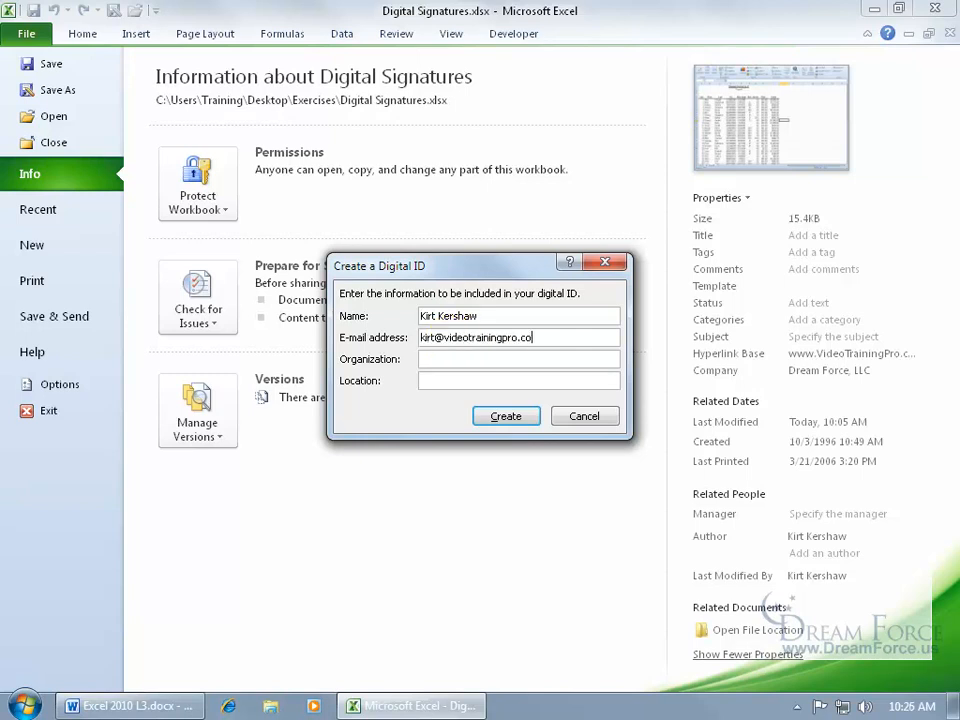
text(Dream Force LLC)
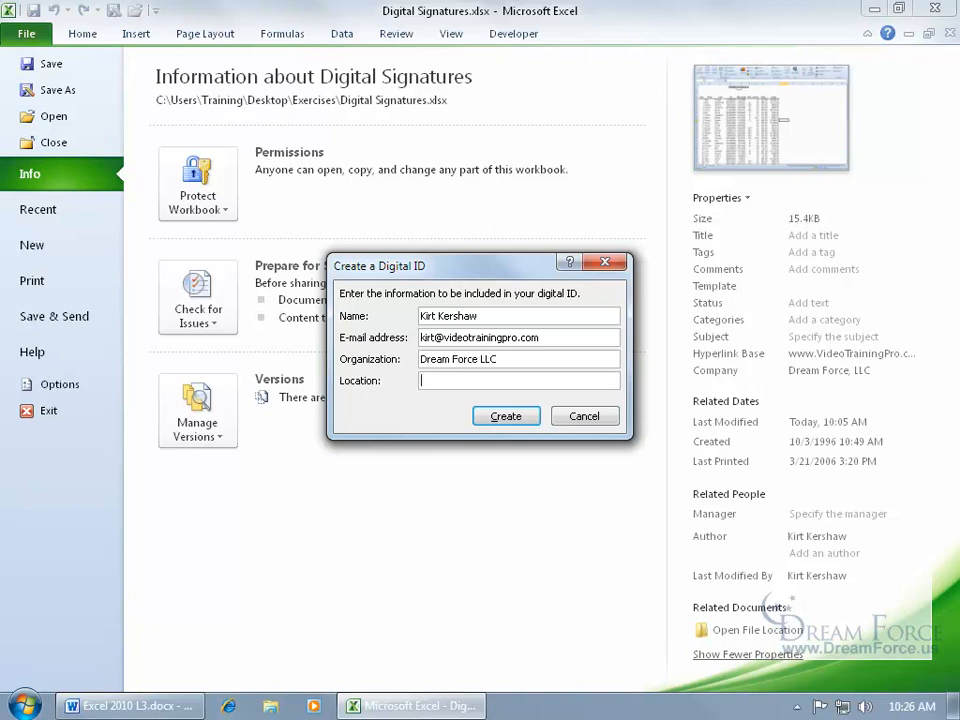
text(Utah)
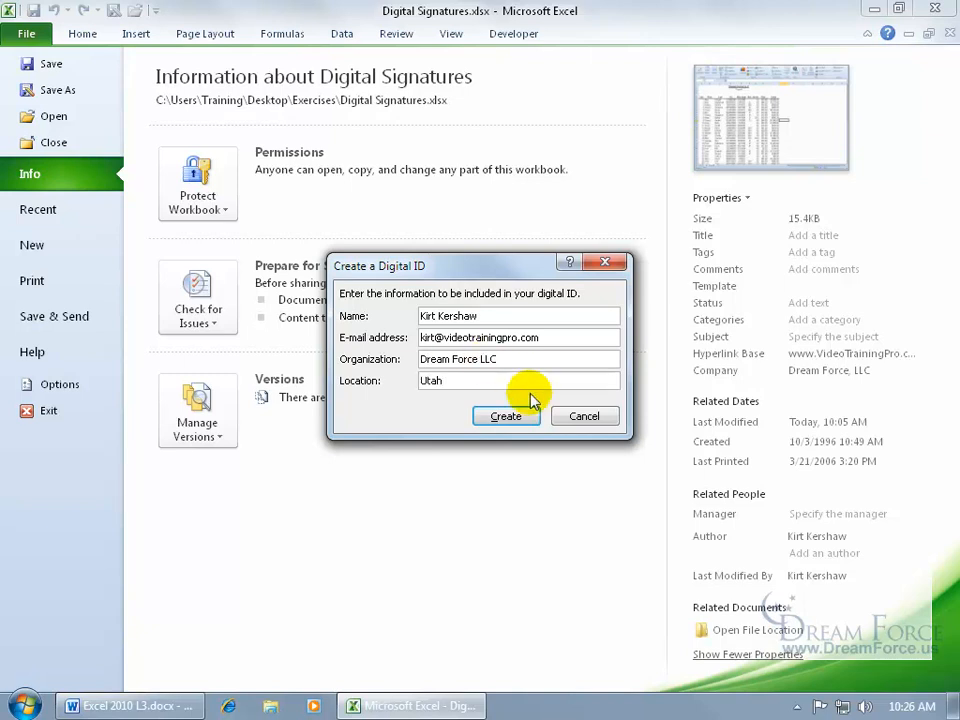
click(504, 416)
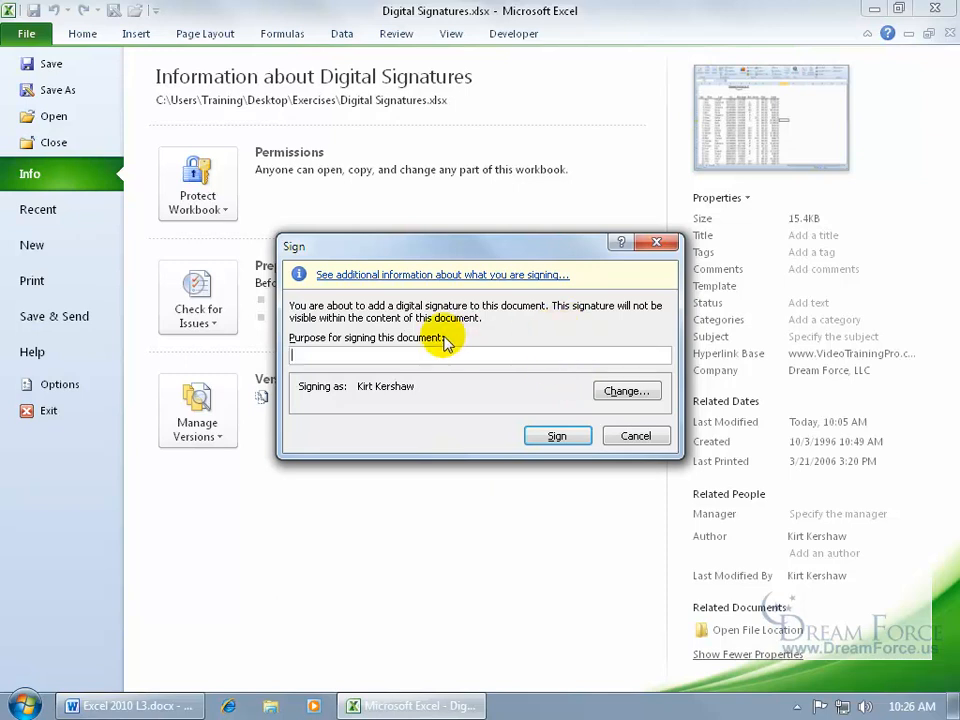
mouse_move(490, 330)
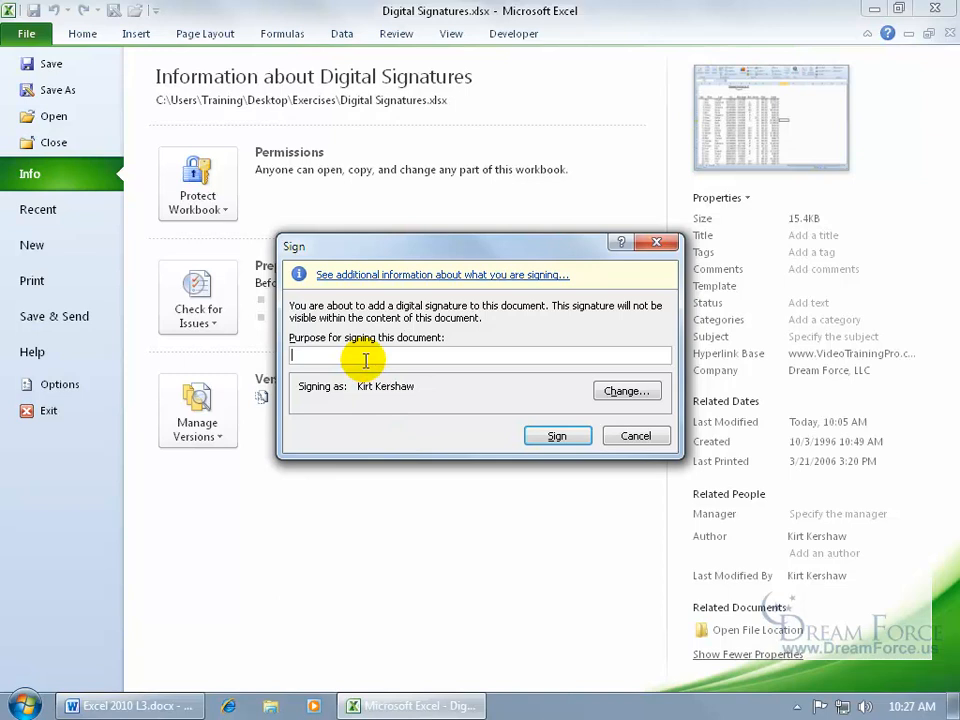
Sign the workbook with purpose 'Confirm' and acknowledge the confirmation.
text(Confirm)
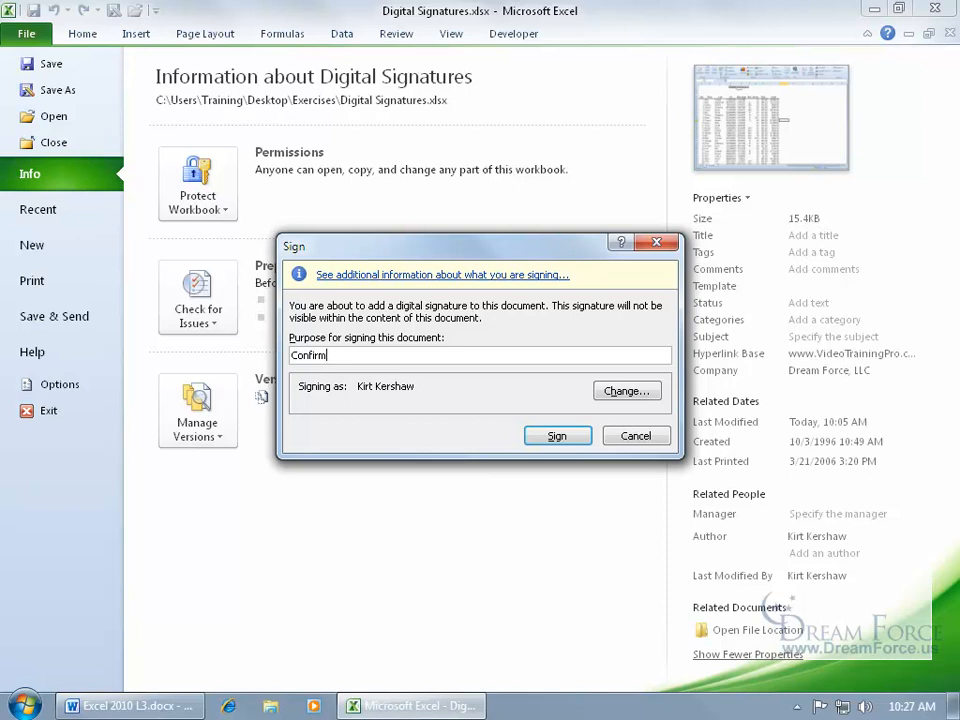
click(556, 436)
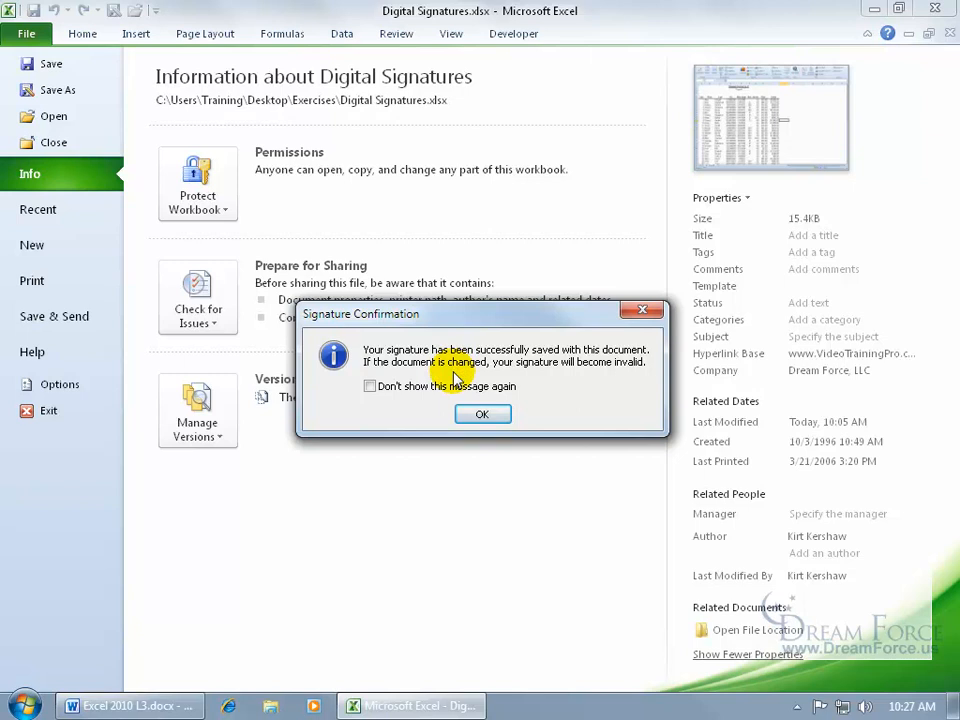
mouse_move(564, 384)
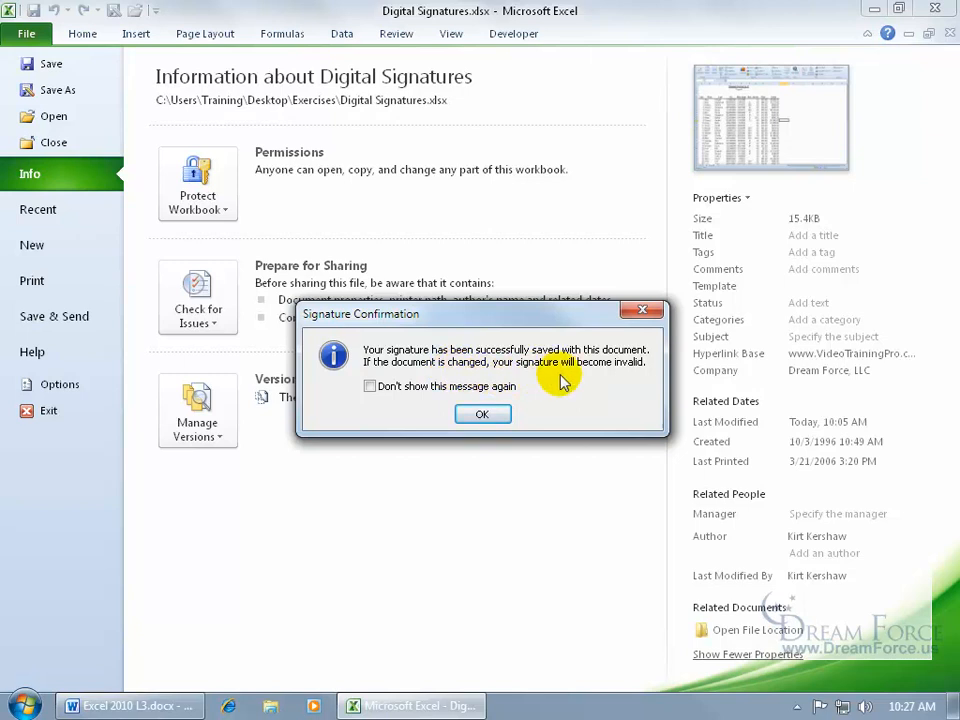
click(482, 414)
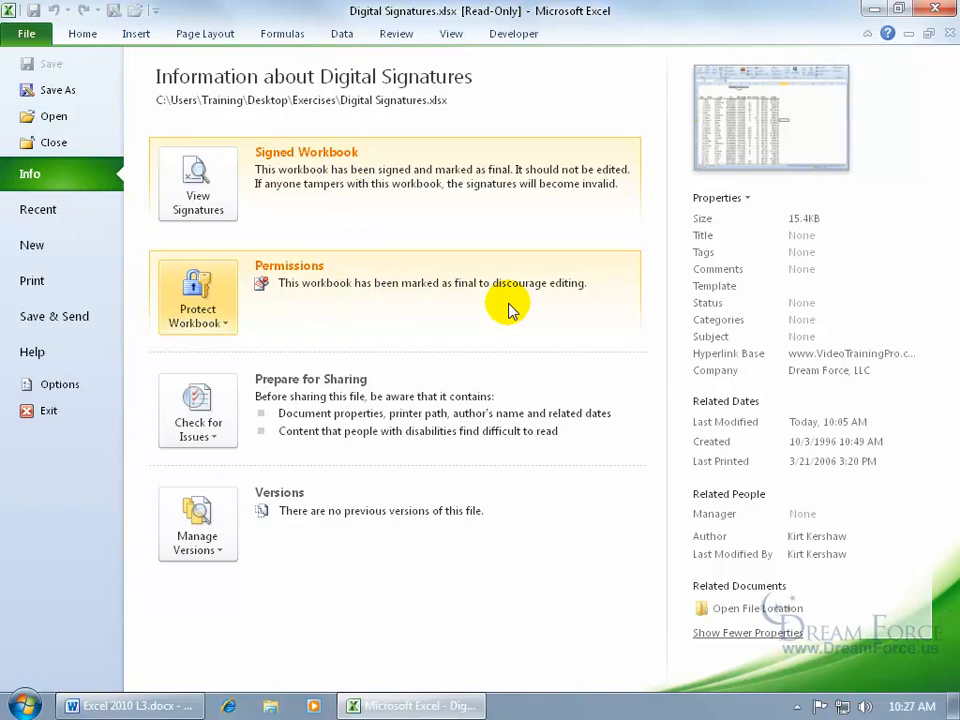
Return from Backstage to the payroll worksheet, now read-only and marked final.
click(82, 32)
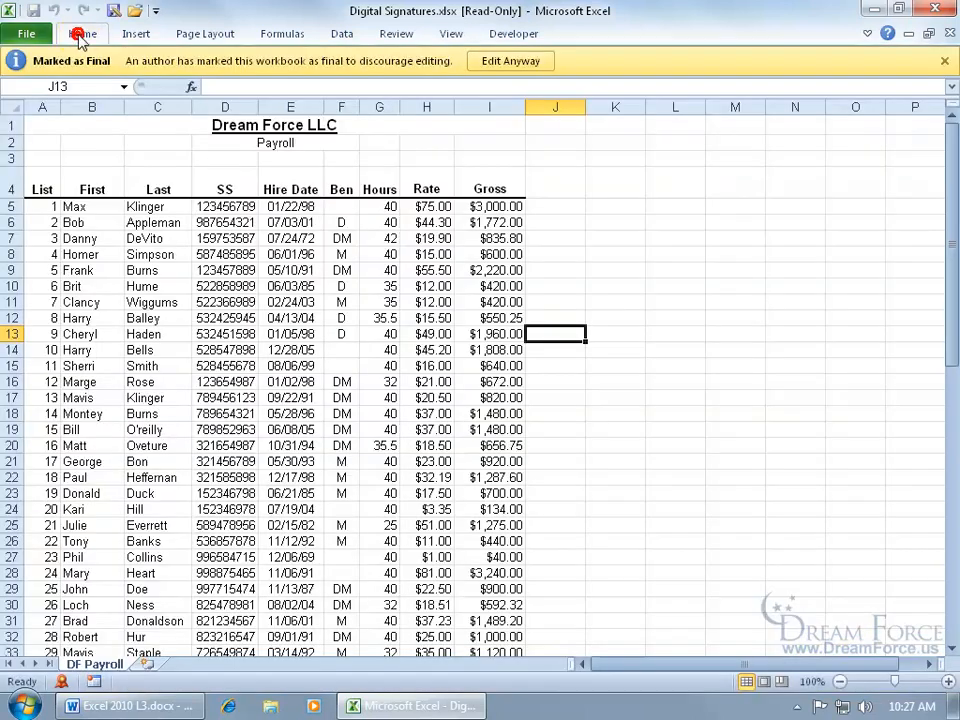
mouse_move(288, 60)
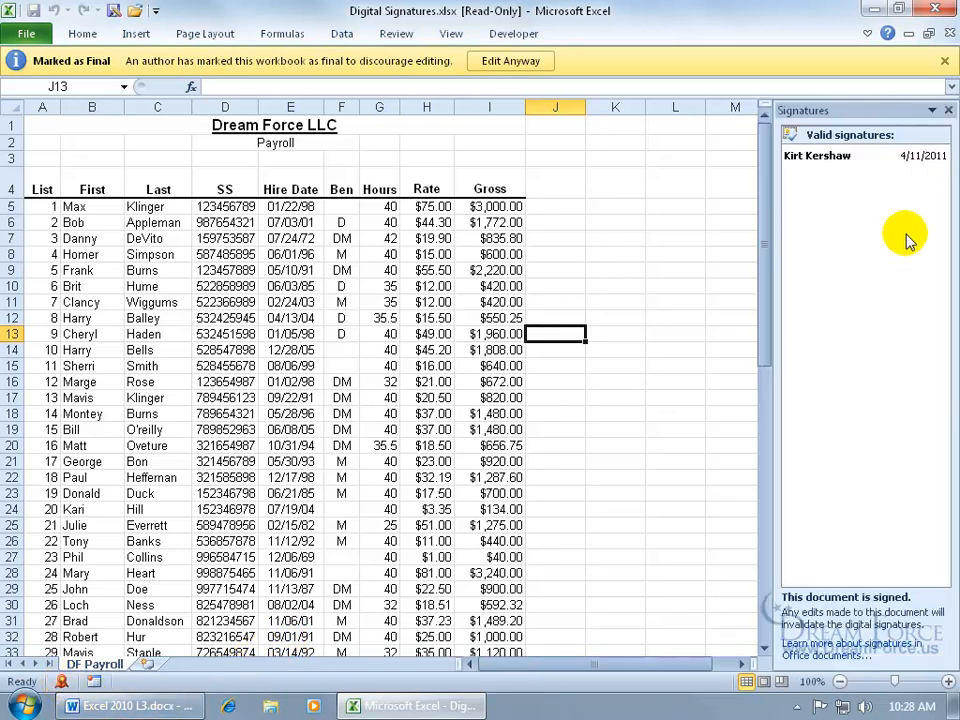
click(816, 156)
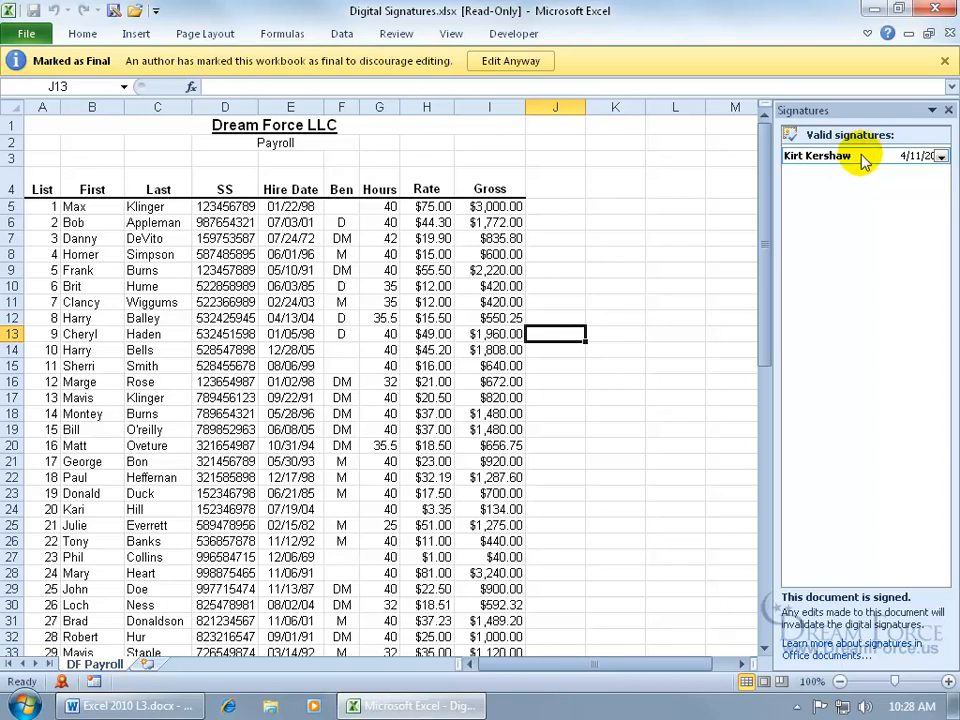
click(940, 156)
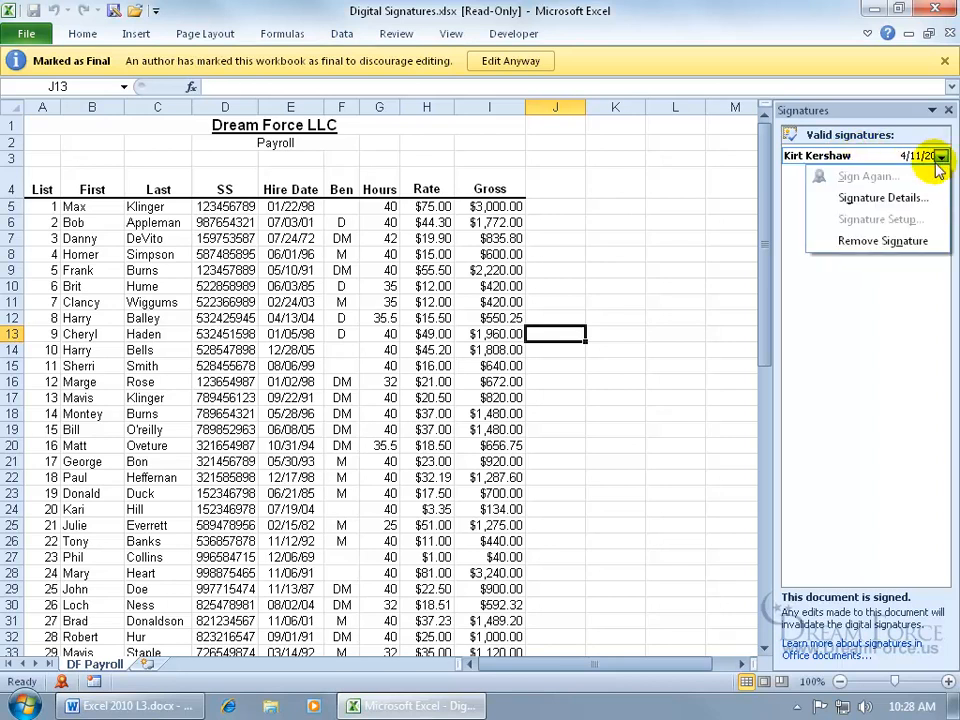
click(884, 198)
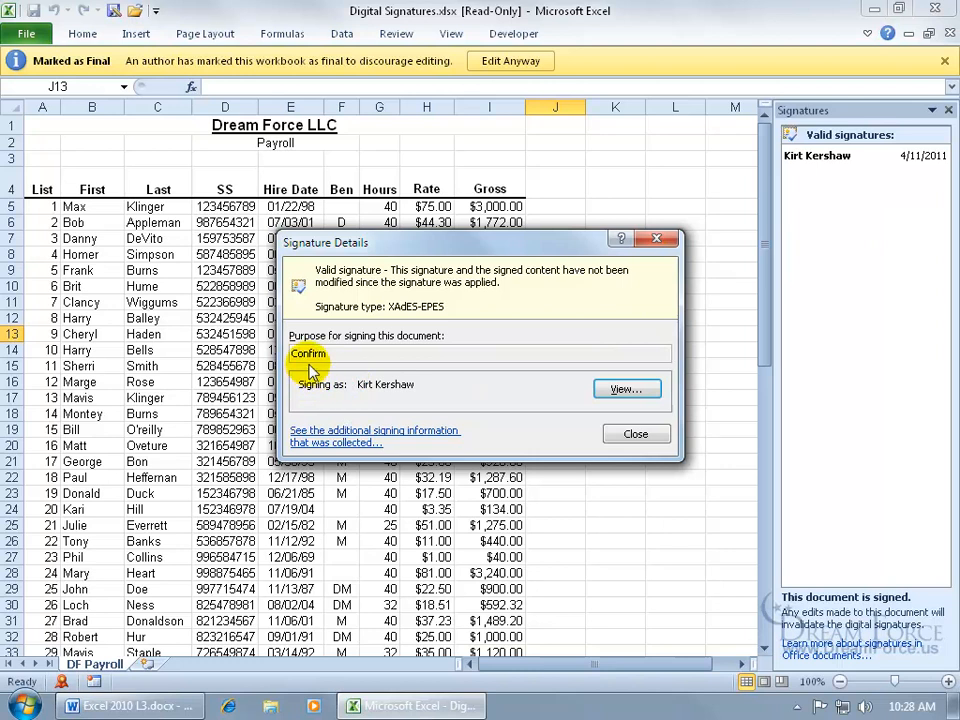
click(628, 388)
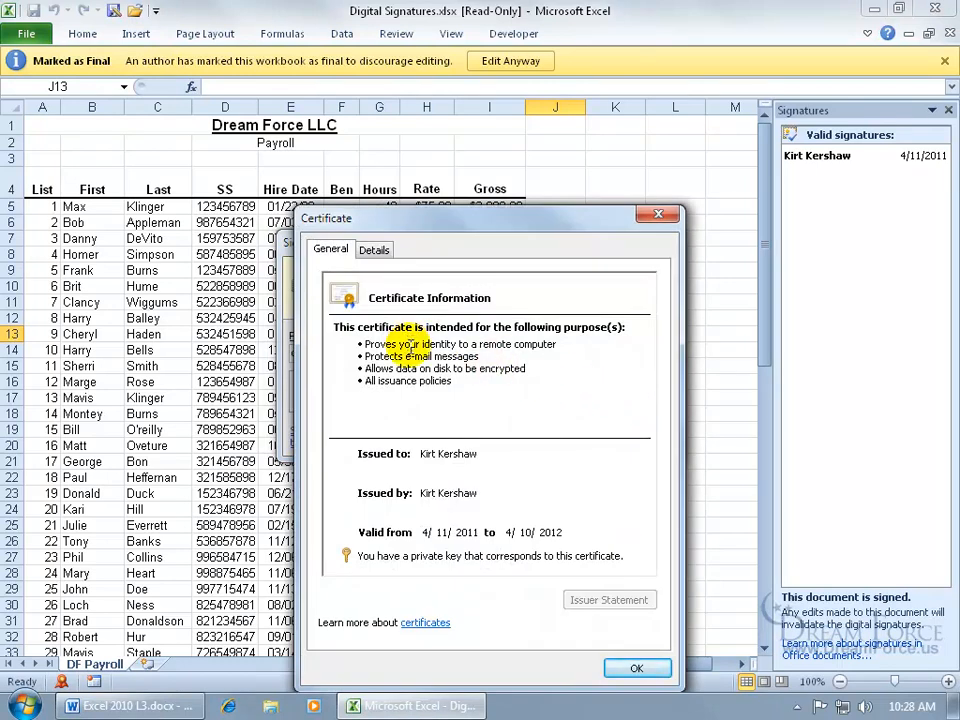
mouse_move(614, 384)
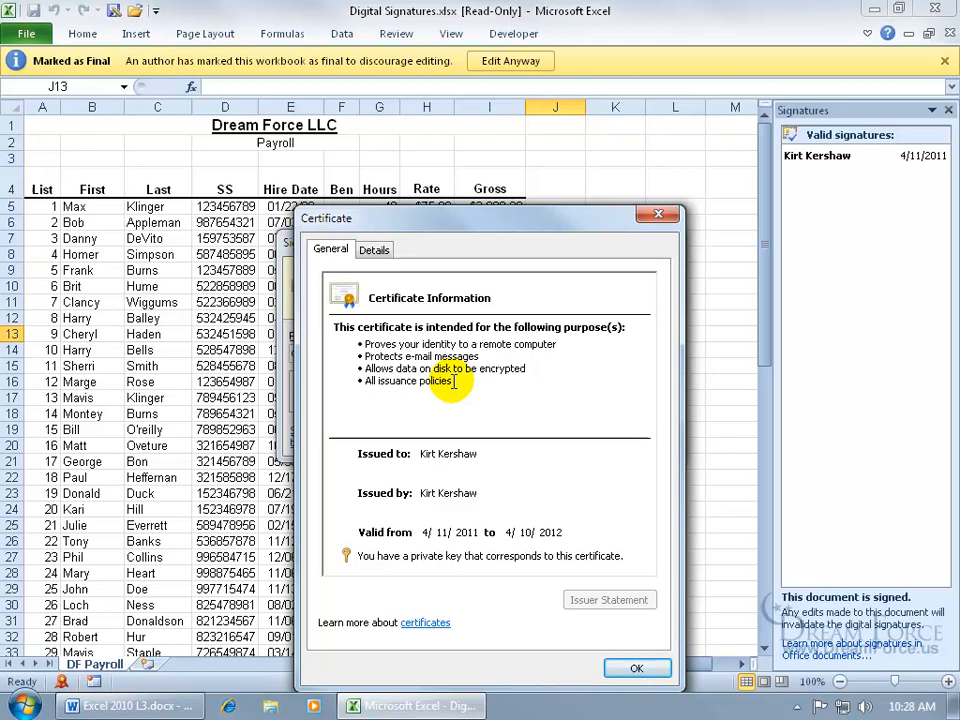
mouse_move(636, 270)
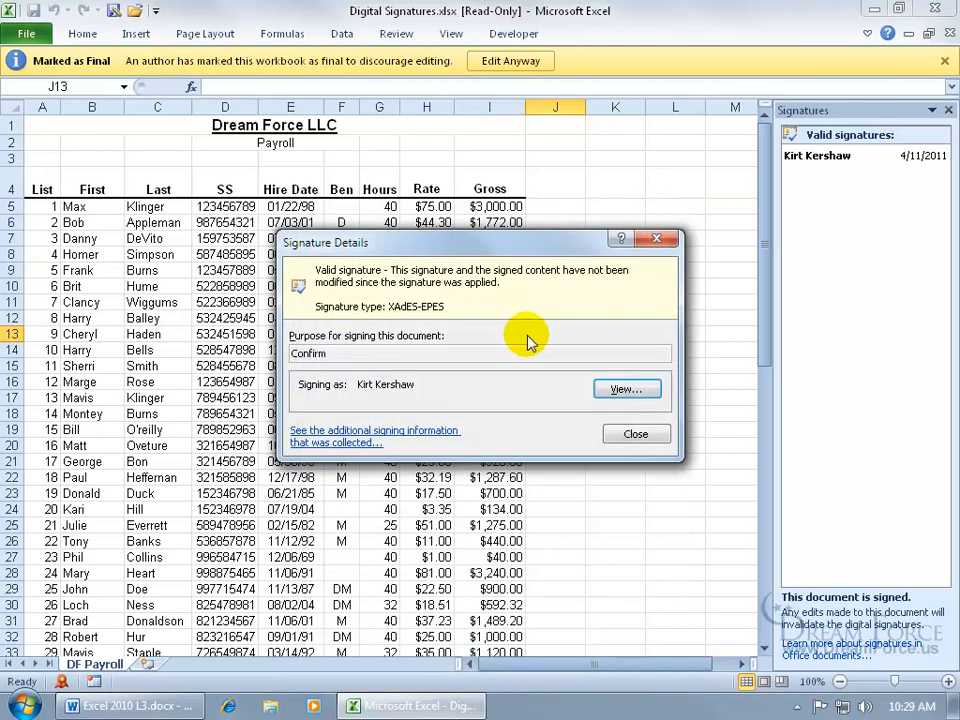
click(636, 432)
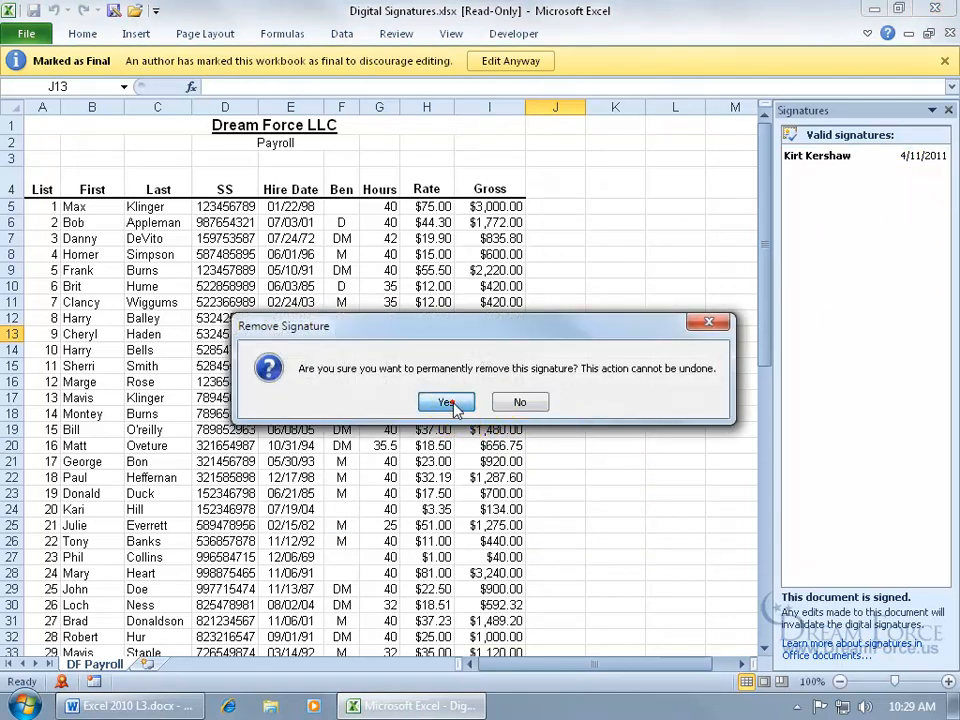
click(448, 400)
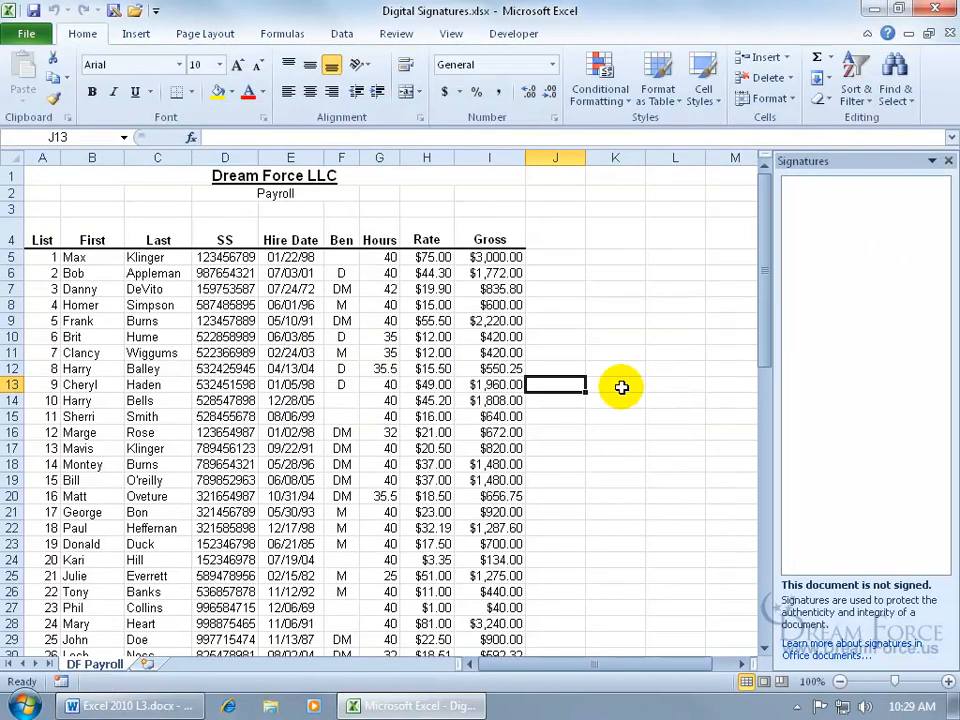
mouse_move(832, 220)
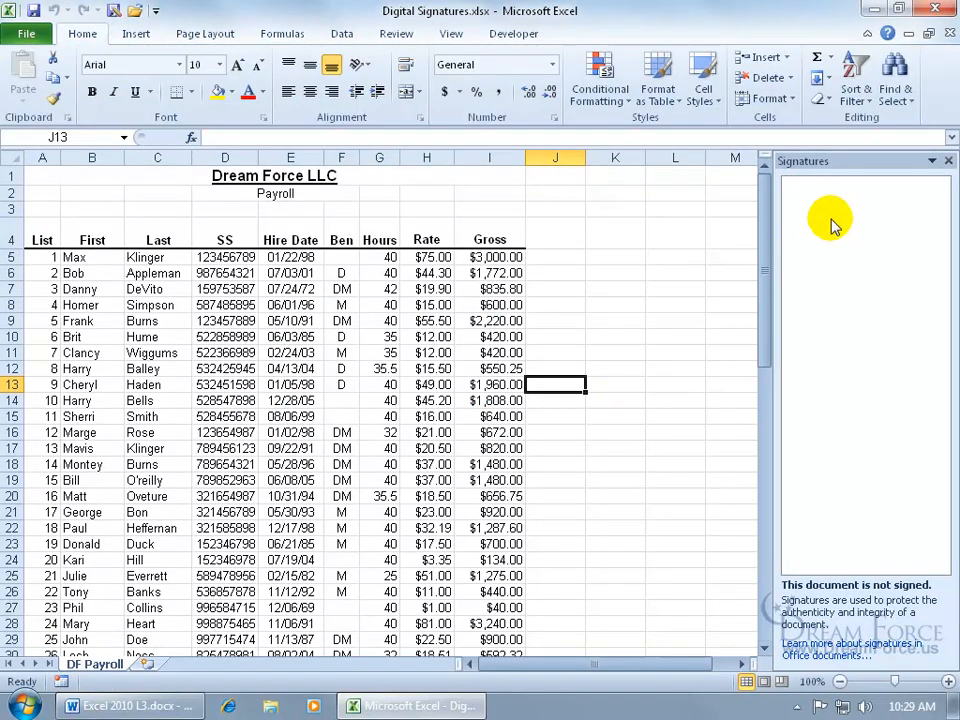
click(948, 160)
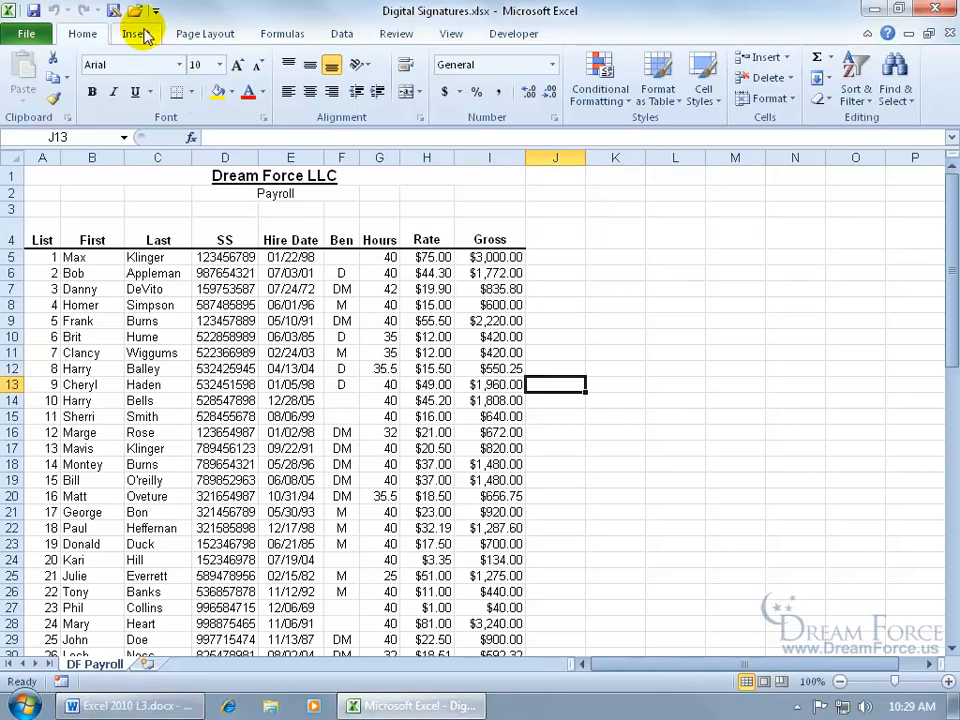
click(136, 32)
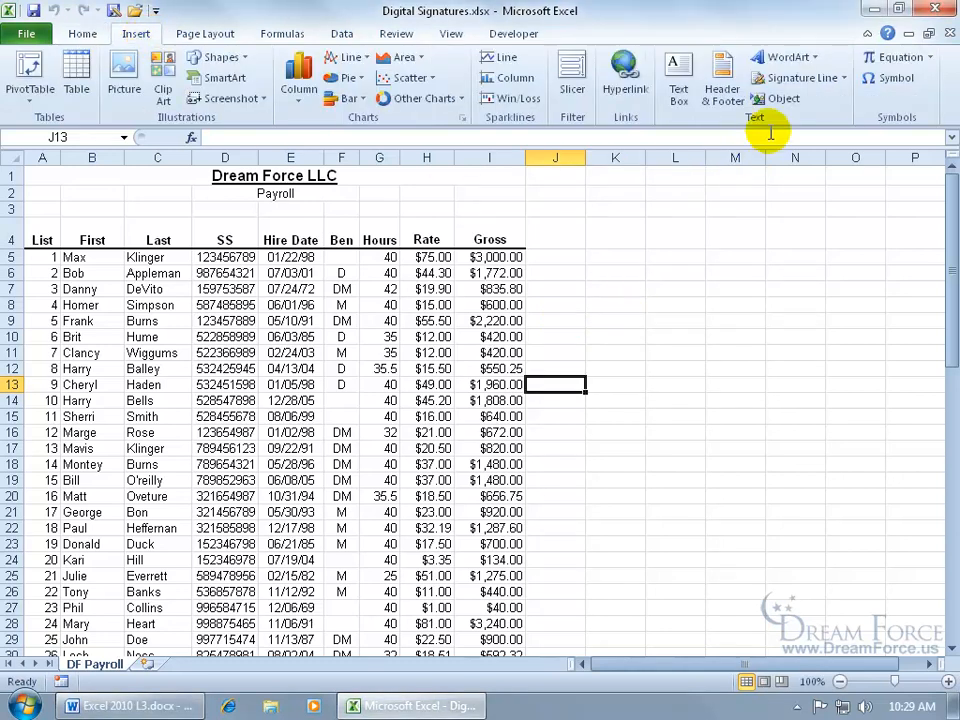
click(800, 78)
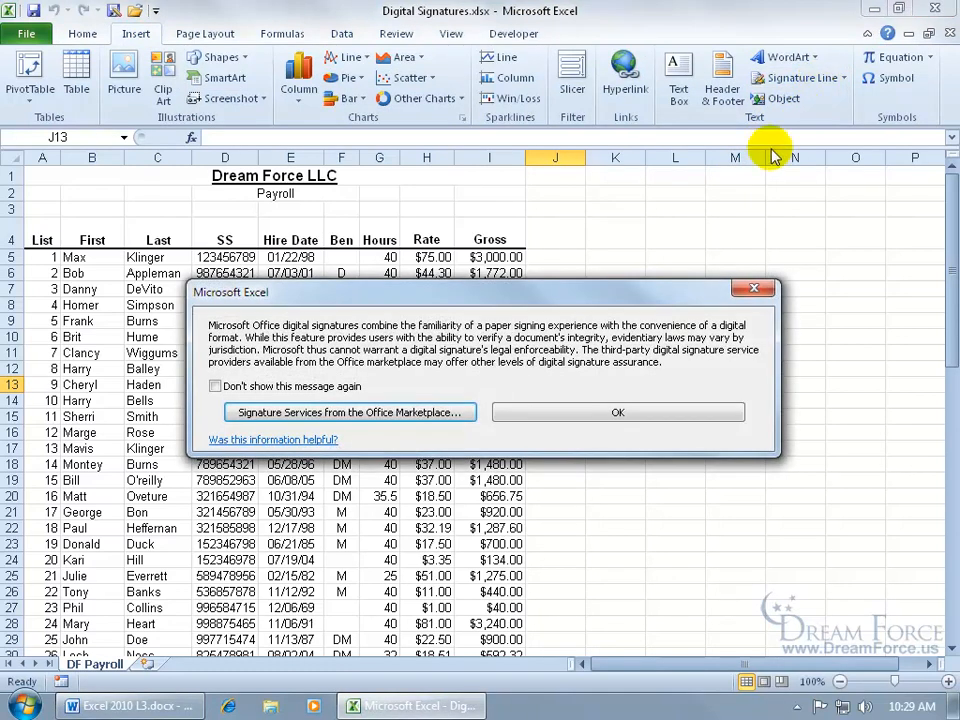
click(616, 412)
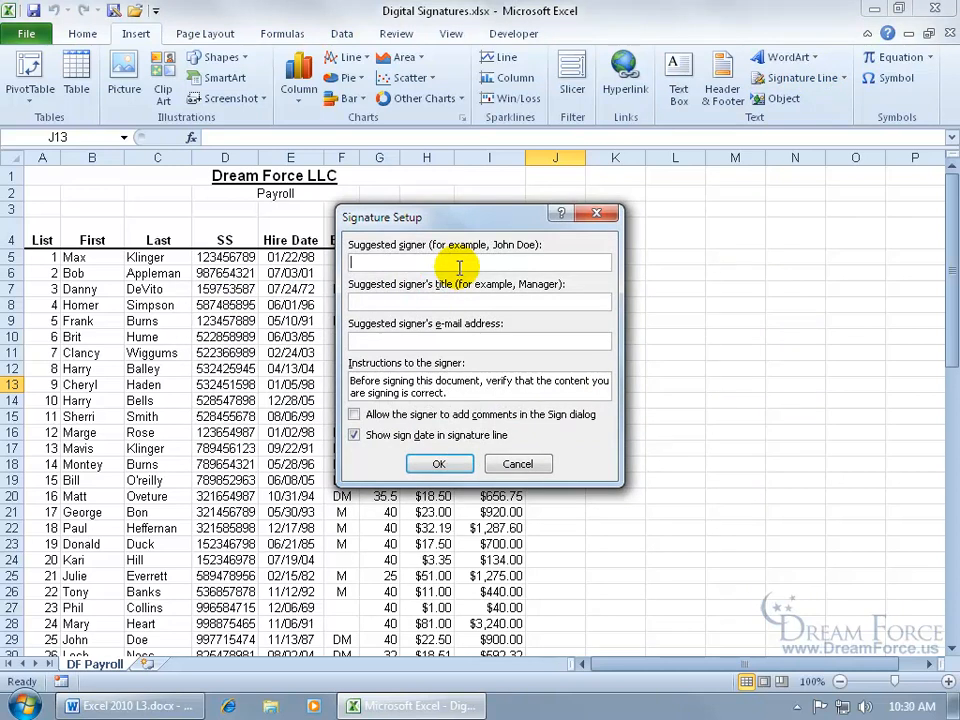
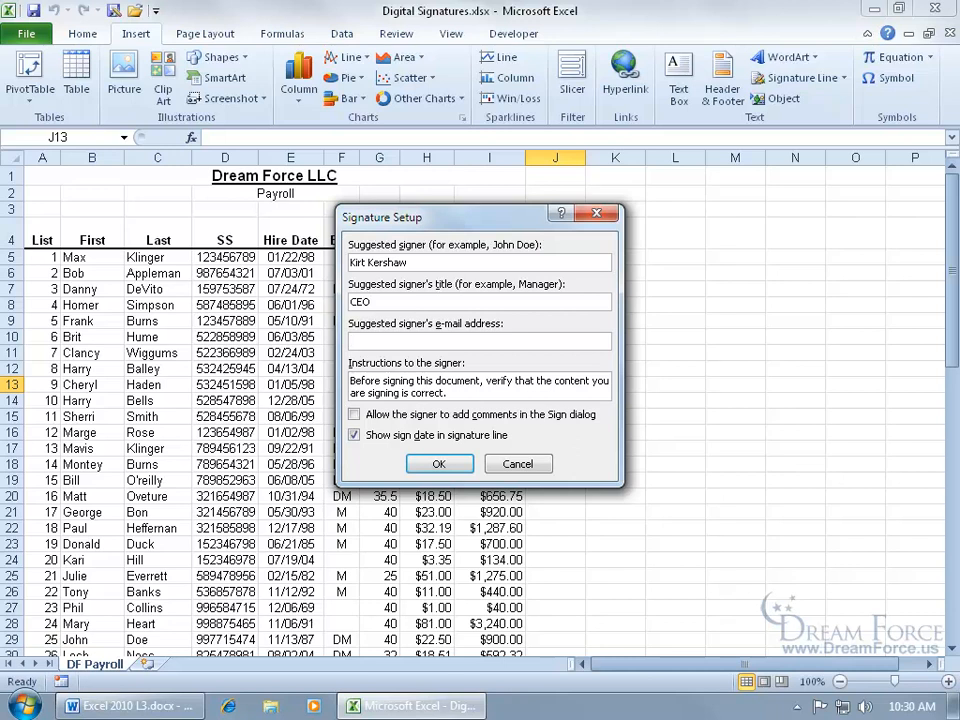
click(480, 340)
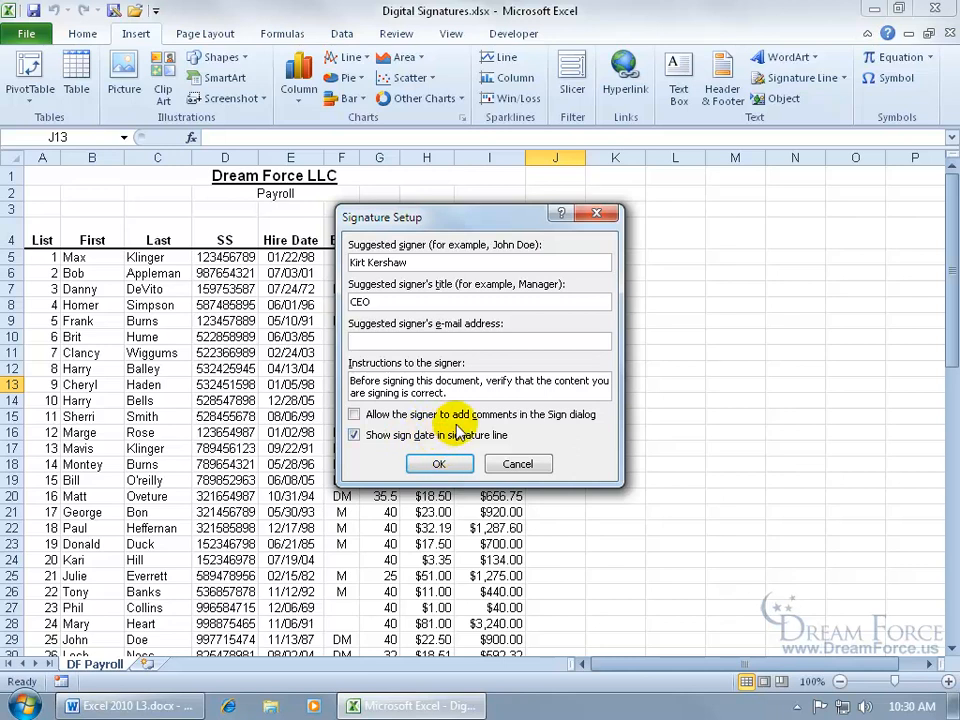
click(352, 414)
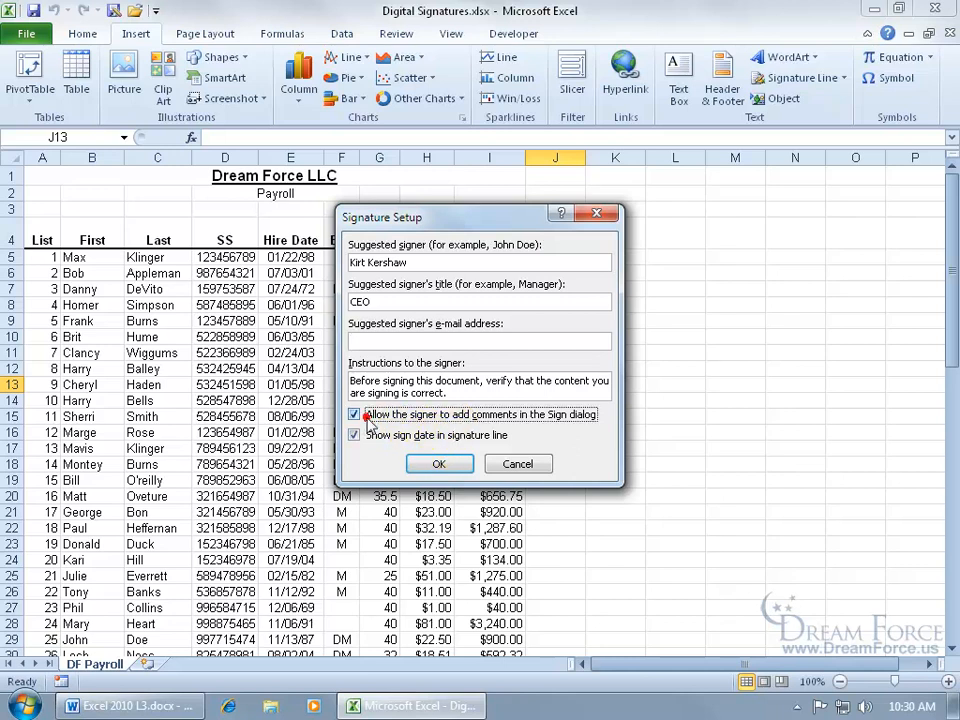
click(440, 464)
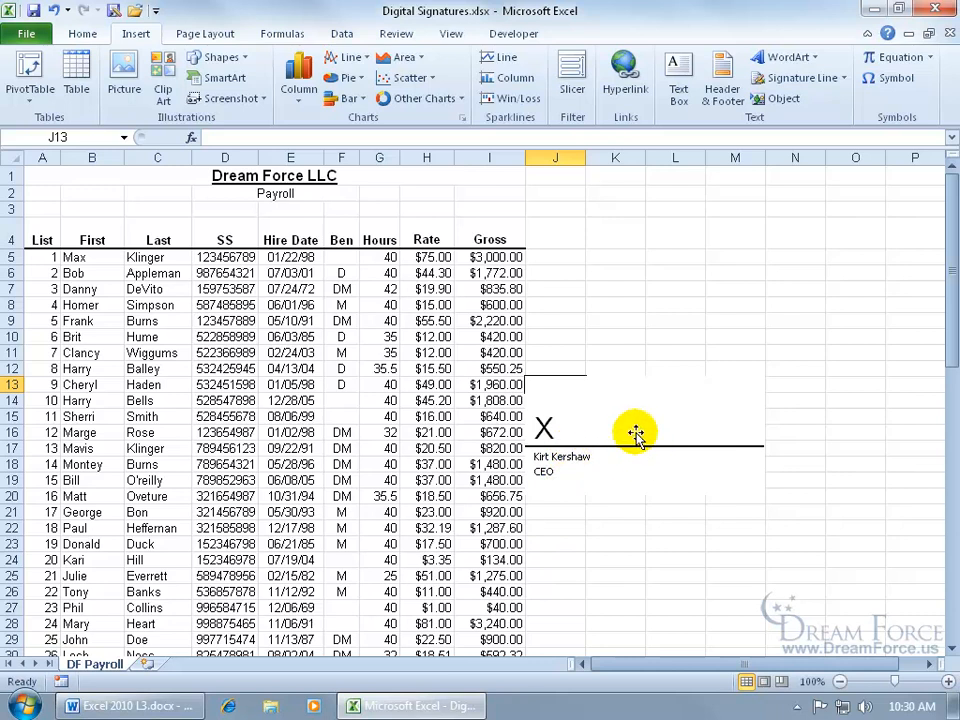
click(798, 76)
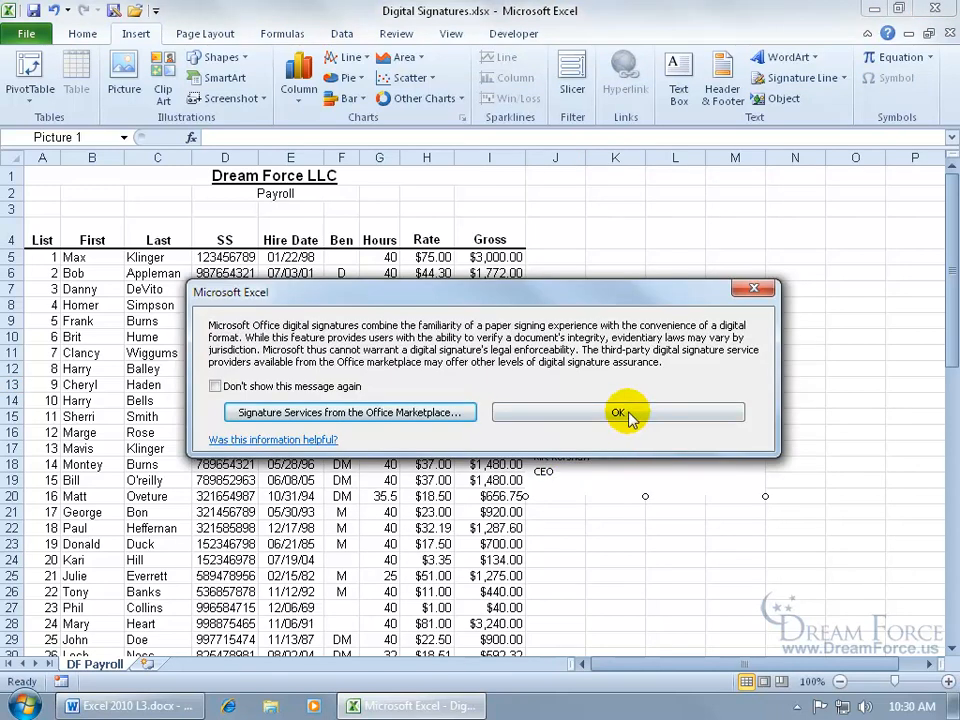
click(616, 412)
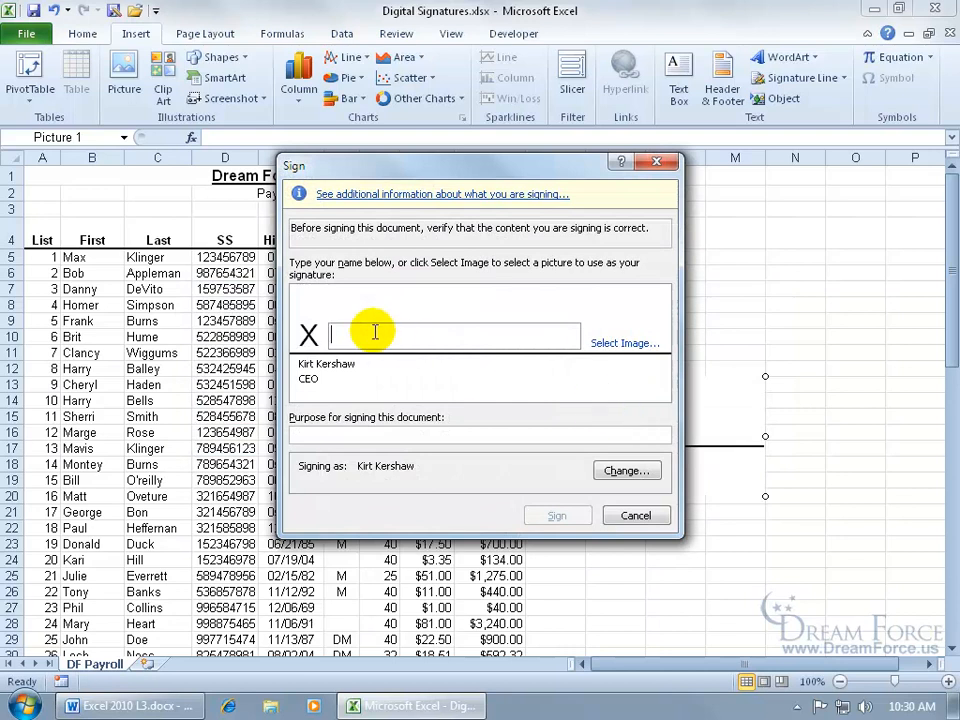
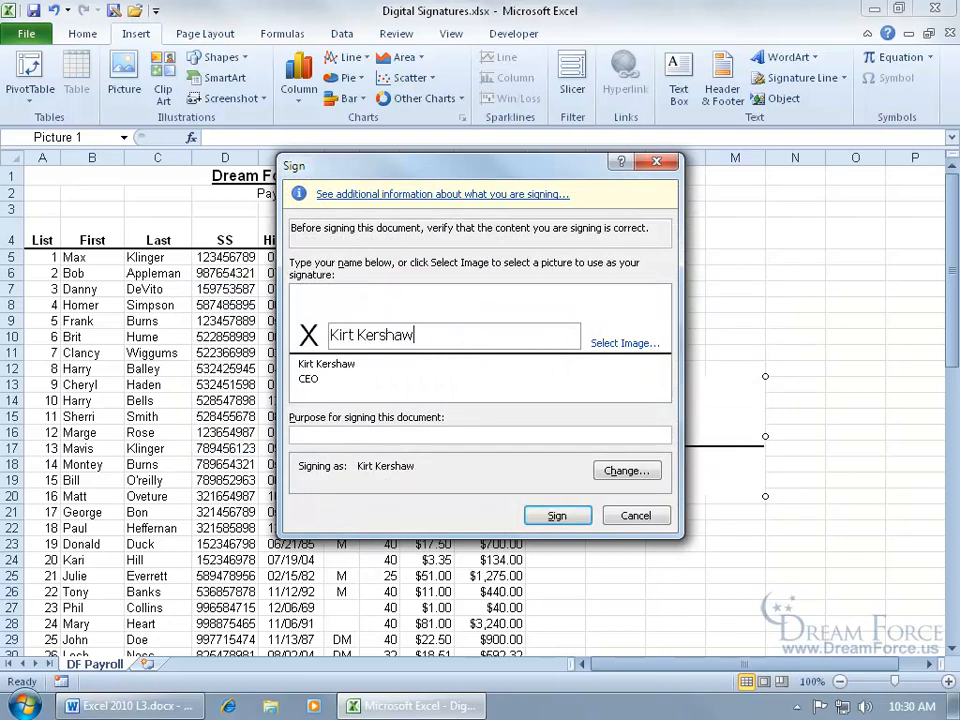
text(There's always a purpo)
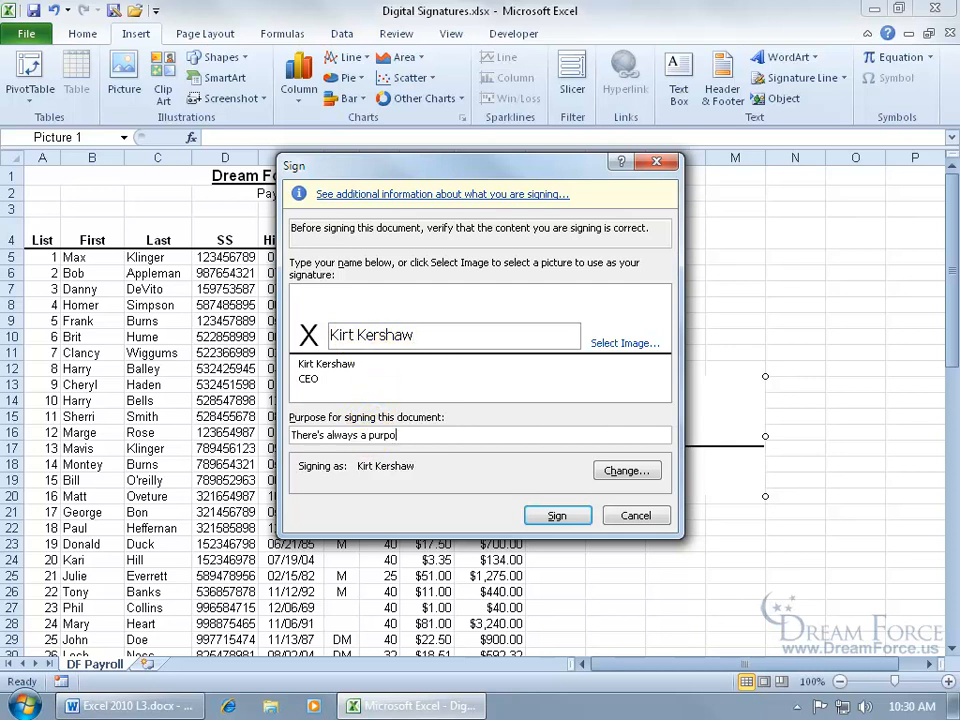
text(se)
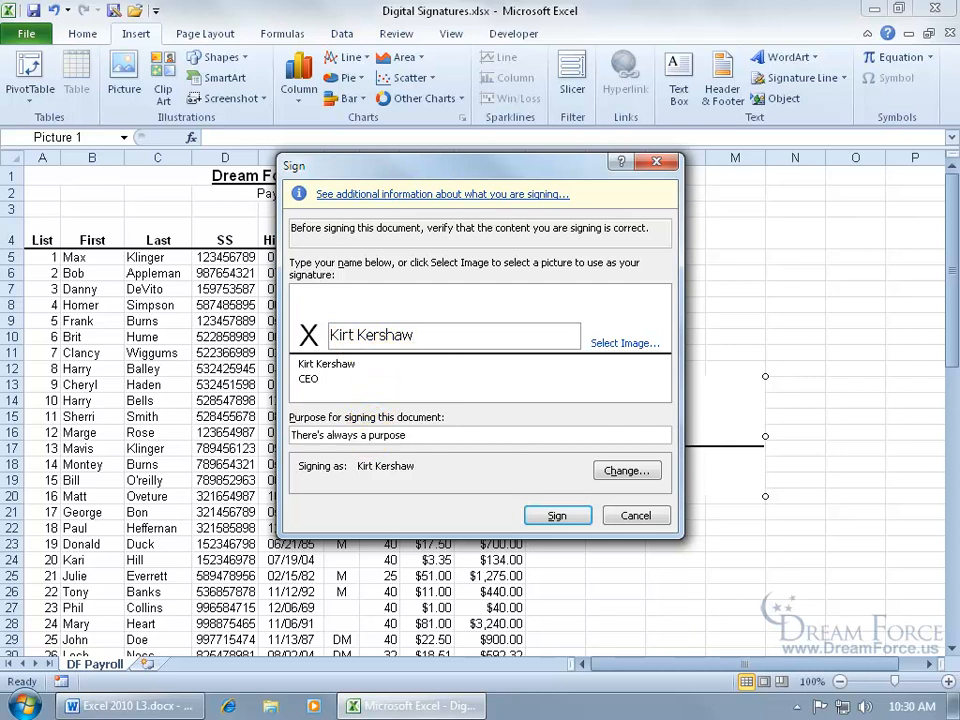
click(556, 516)
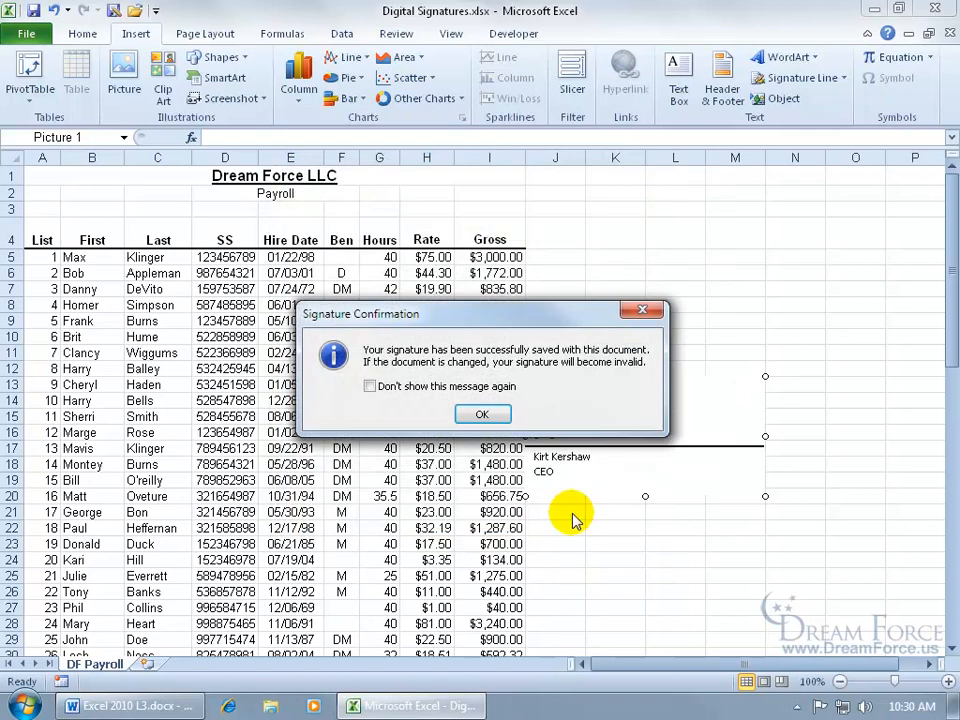
click(482, 414)
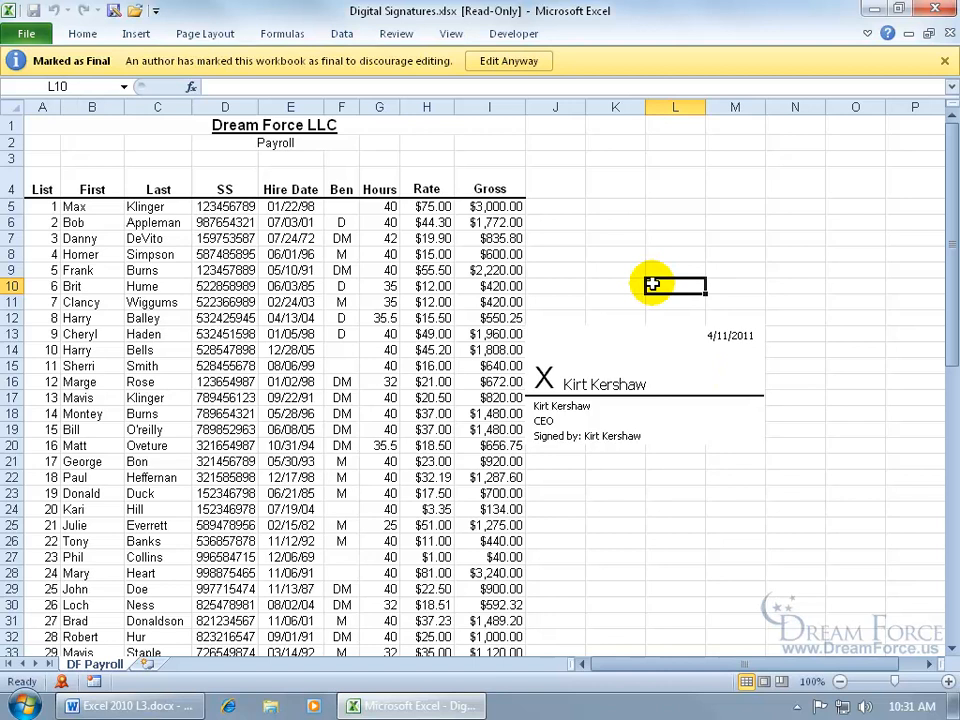
mouse_move(630, 384)
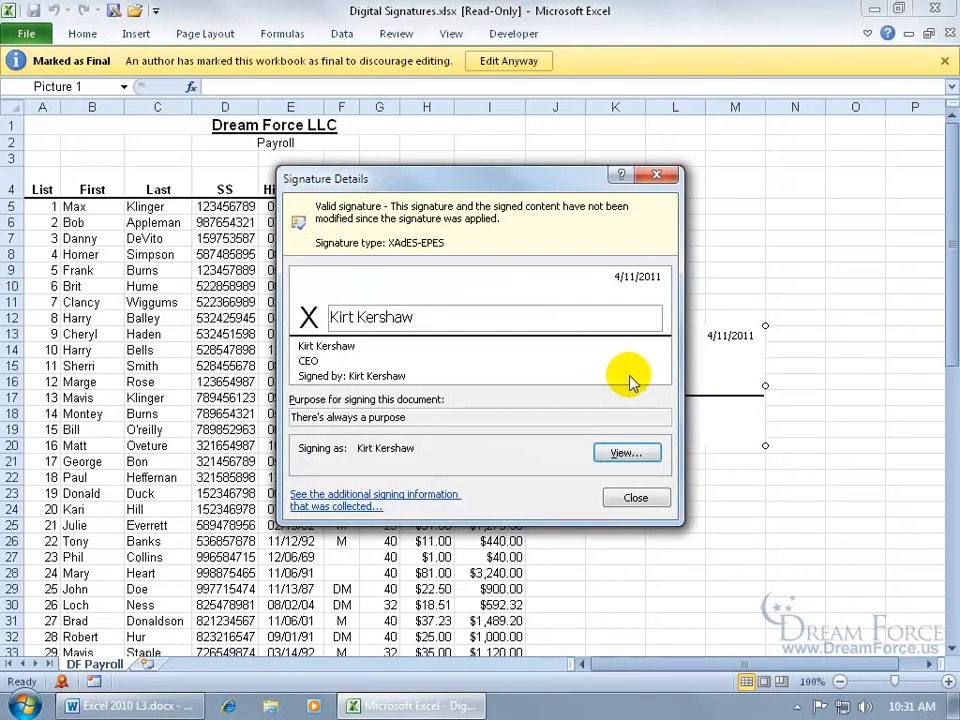
View the signing certificate from Signature Details and close both.
click(626, 452)
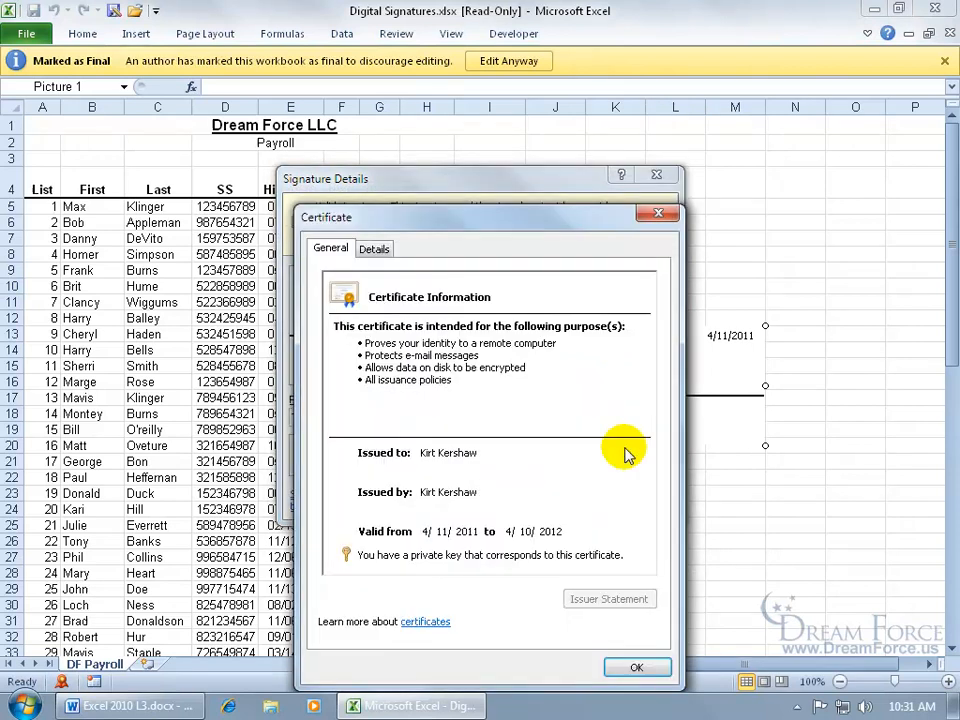
click(636, 668)
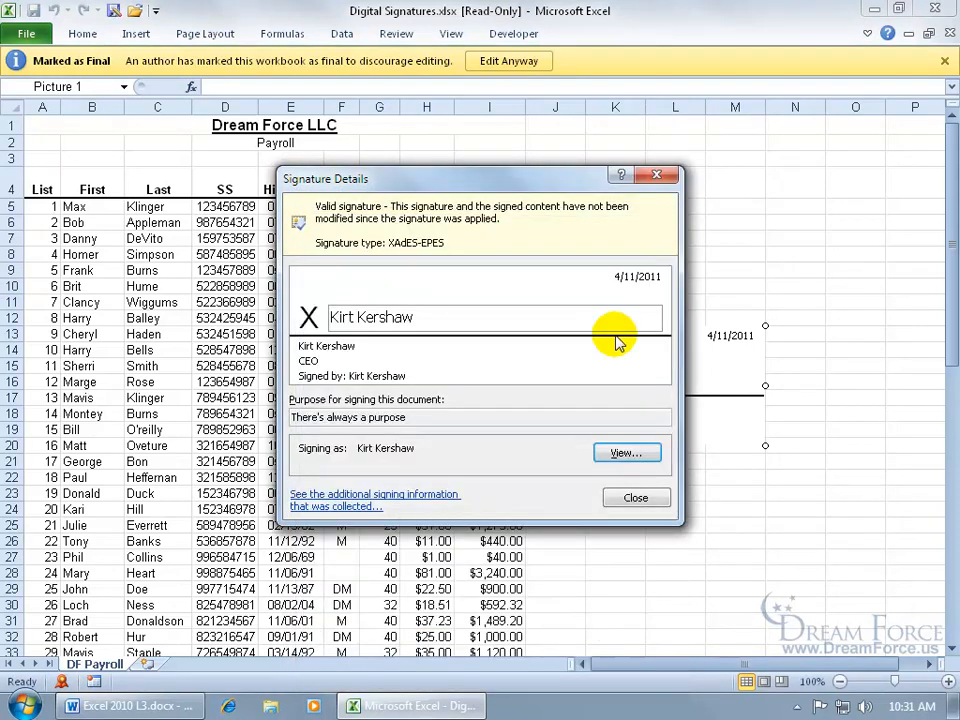
click(636, 496)
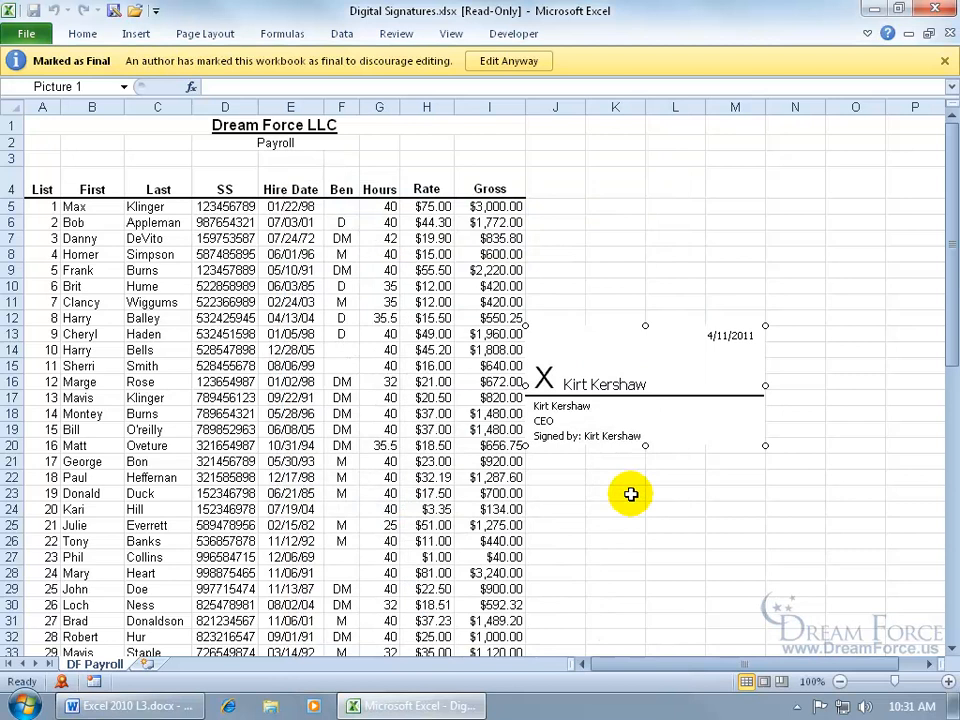
Edit Anyway, removing the signature so the workbook is editable again.
click(508, 60)
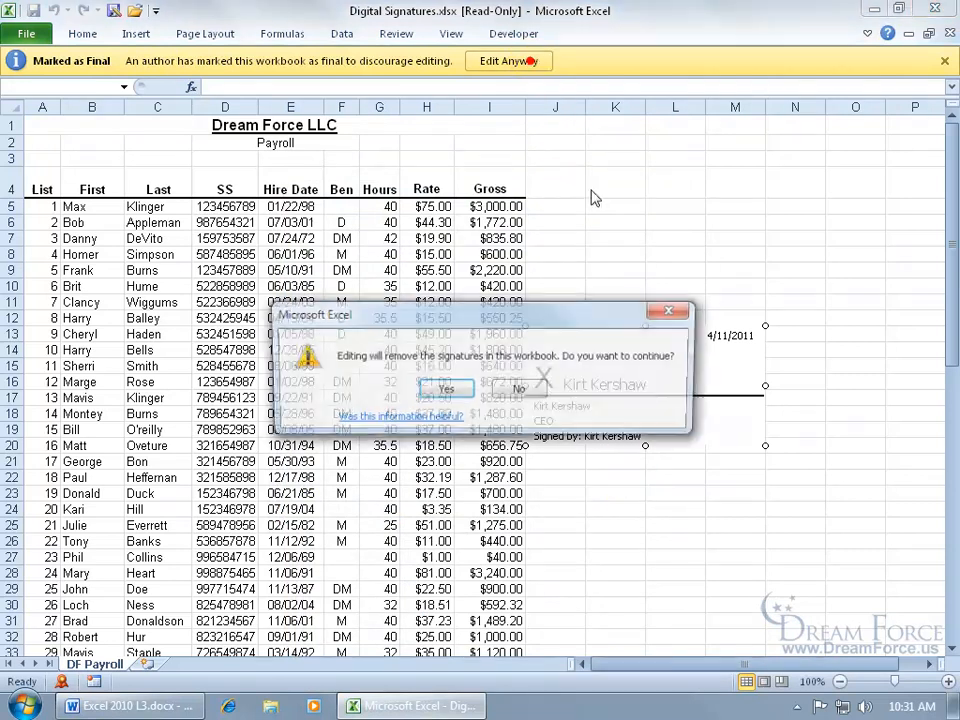
click(444, 388)
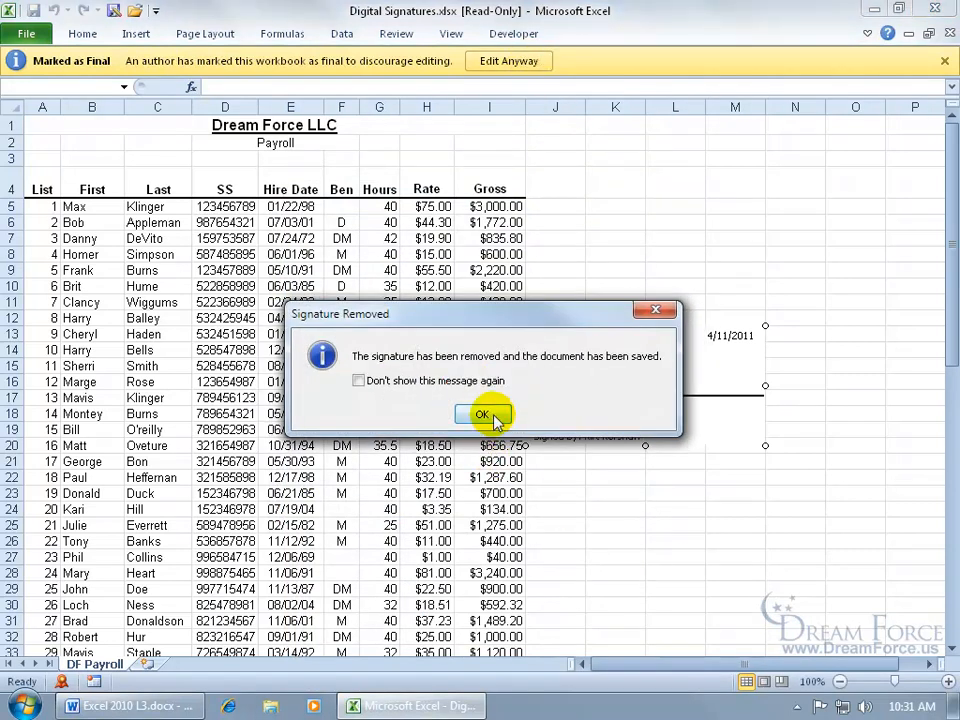
click(482, 414)
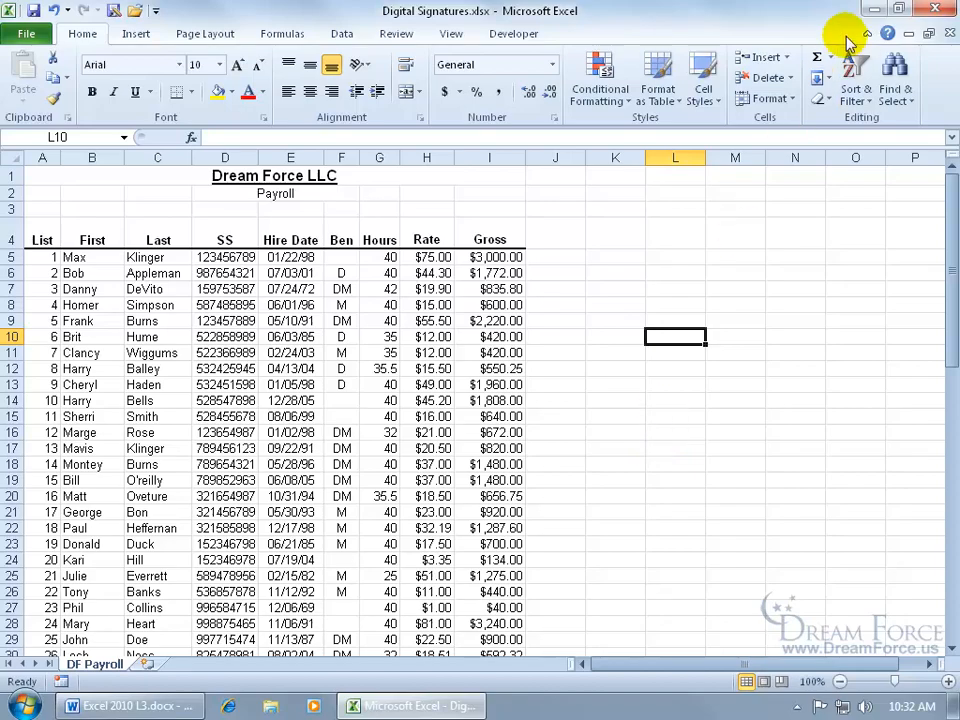
Minimize Excel and browse from Start > Computer into Local Disk (C:).
click(908, 32)
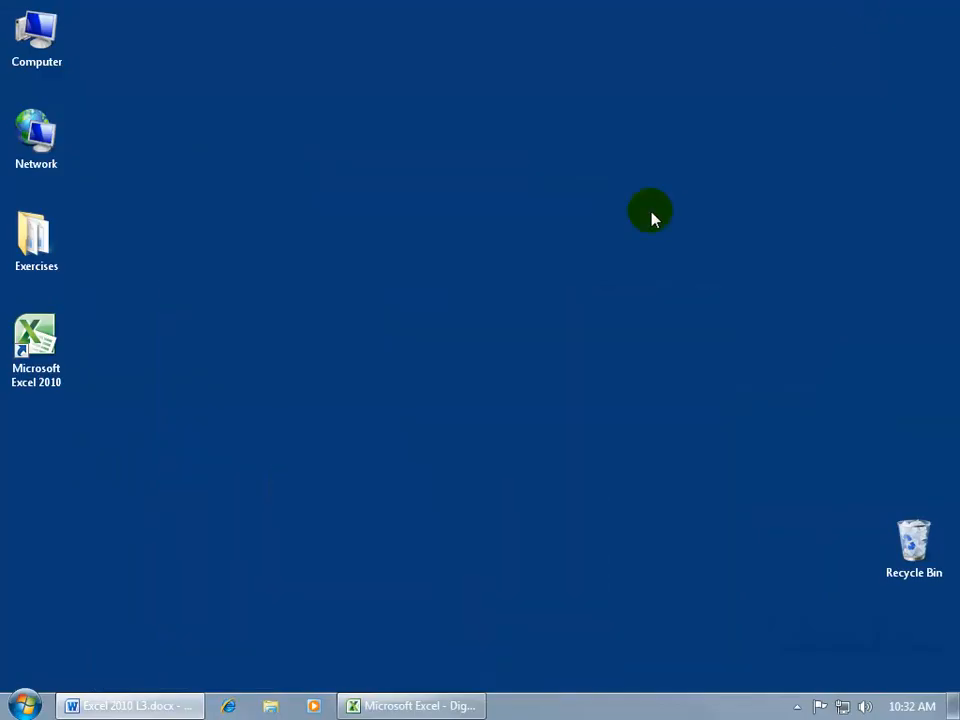
click(22, 704)
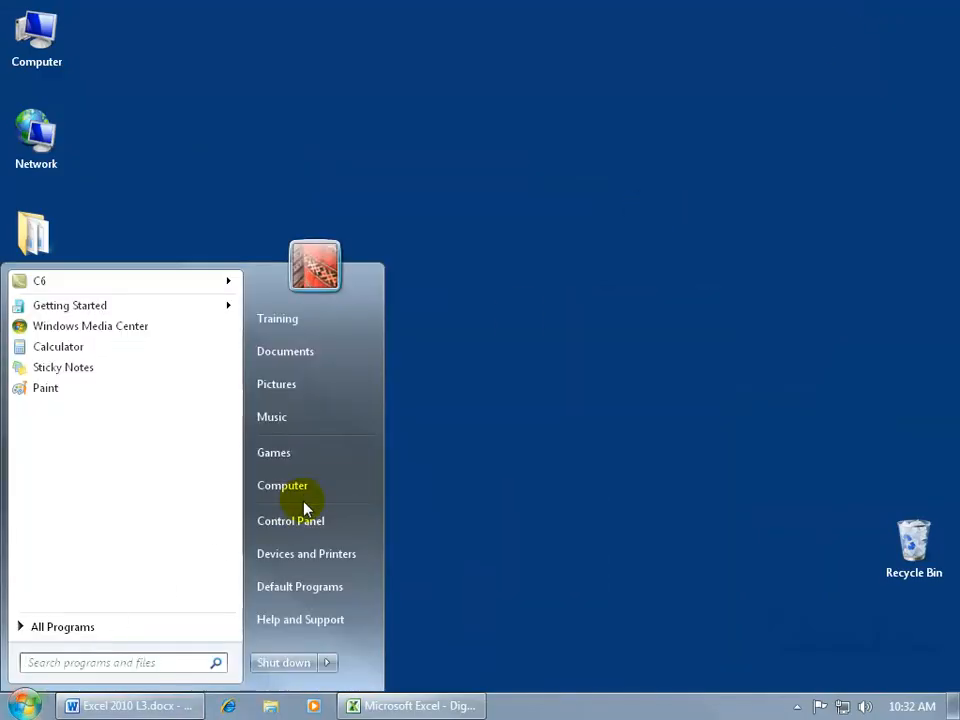
click(282, 486)
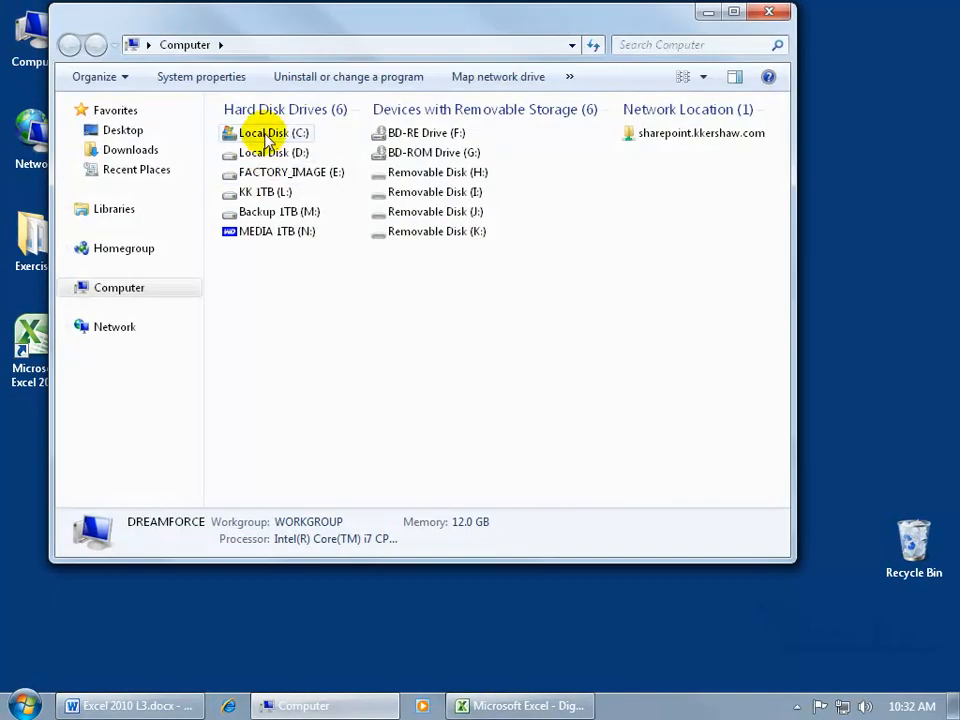
double_click(264, 132)
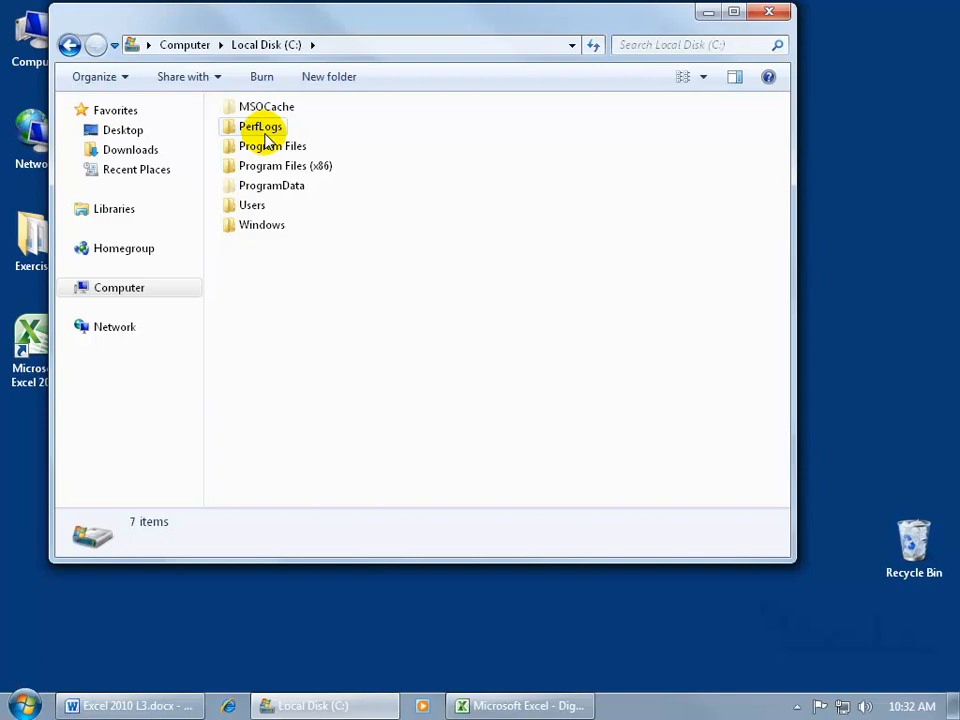
Navigate into Users, then the Training user's folder, and select AppData.
click(252, 204)
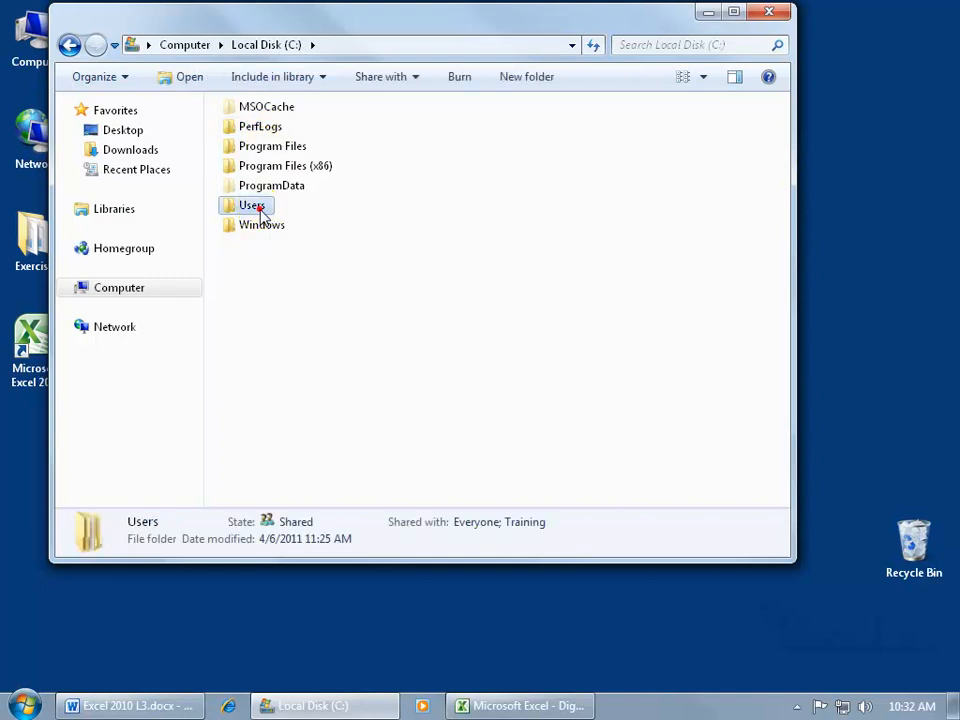
double_click(252, 204)
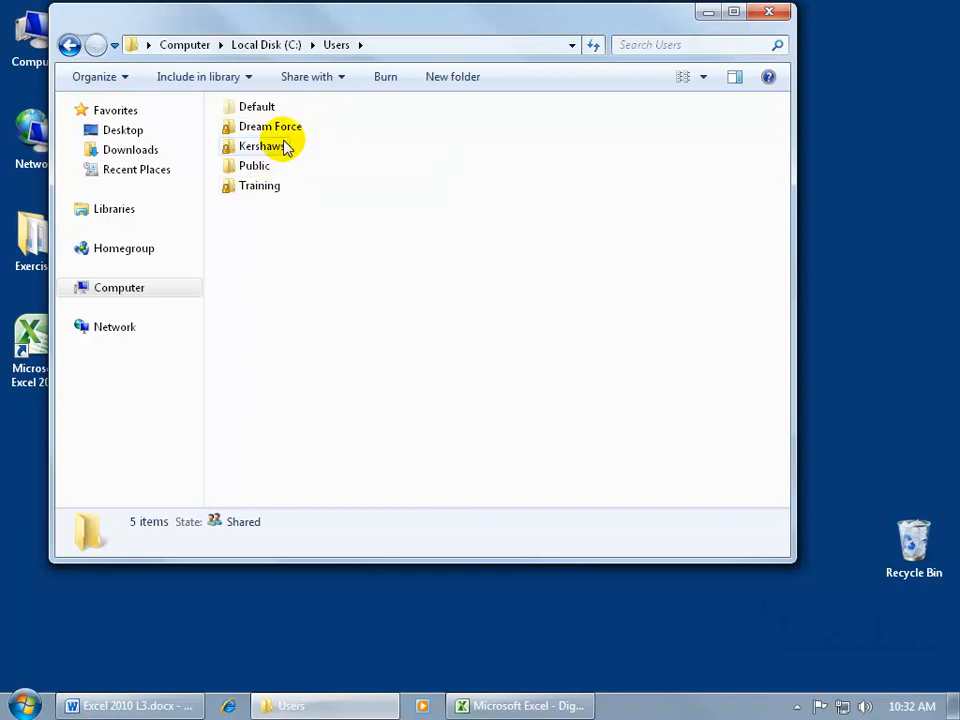
double_click(260, 184)
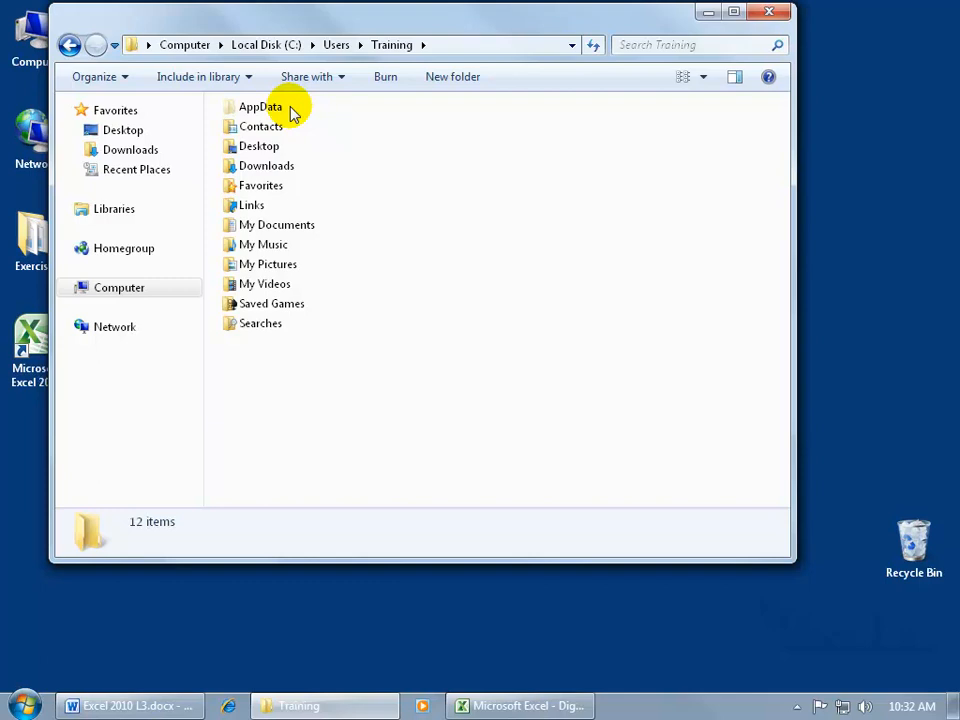
click(260, 108)
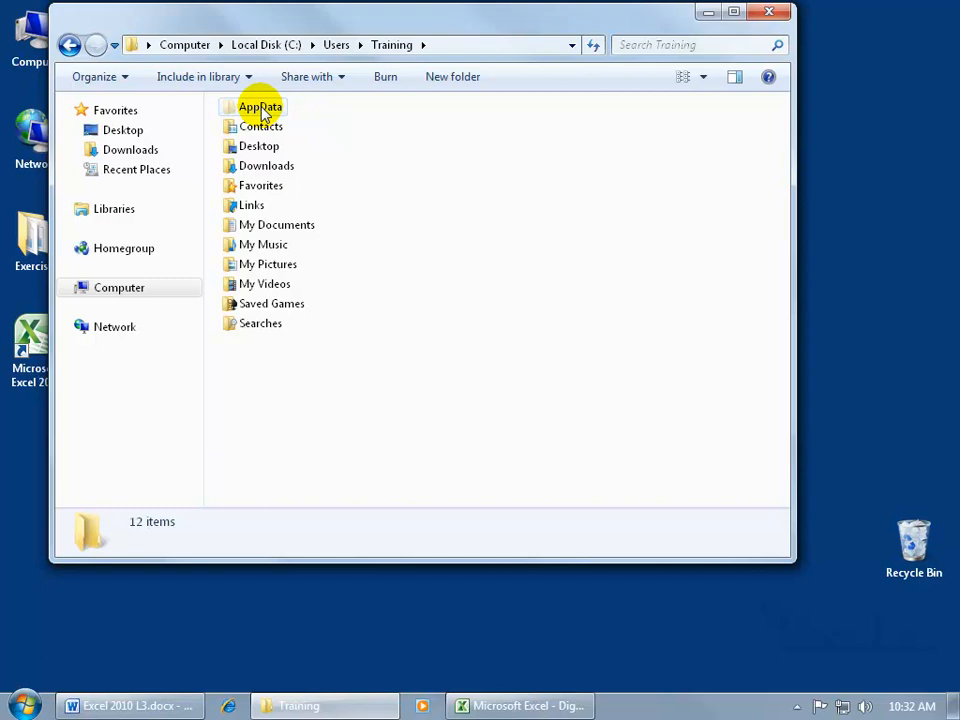
Drill down through AppData, Roaming, Microsoft, SystemCertificates, My into the Certificates folder.
double_click(260, 108)
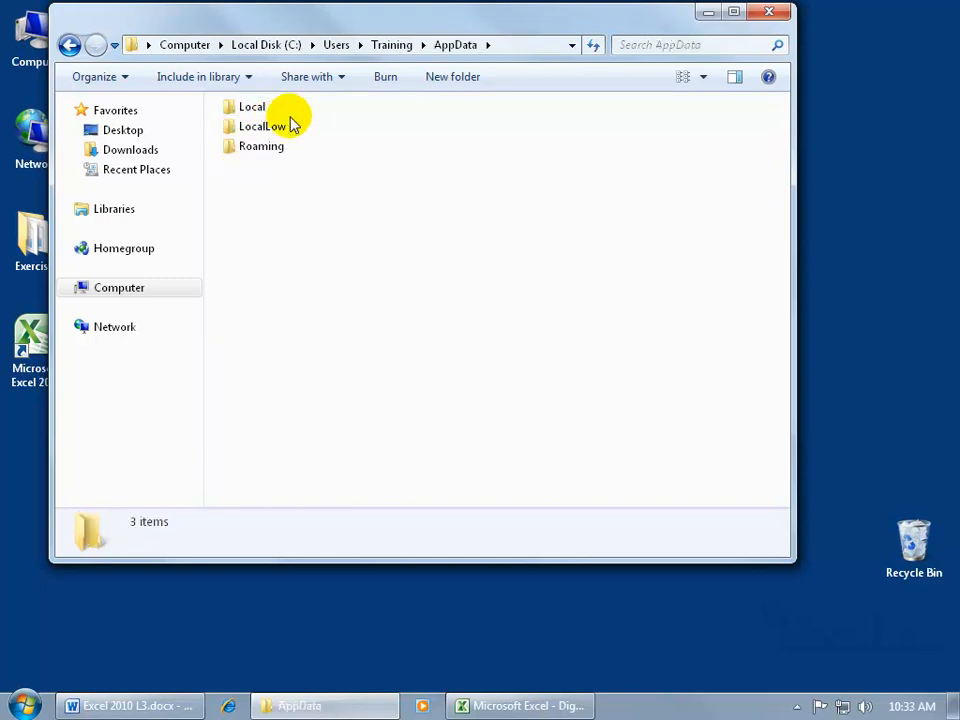
double_click(260, 144)
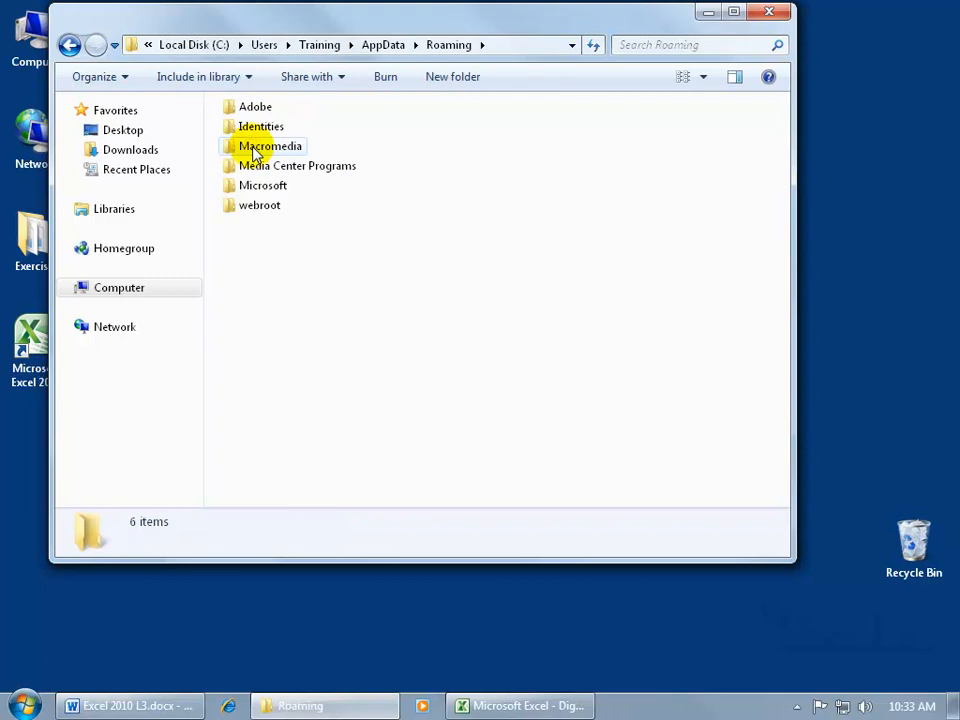
double_click(264, 184)
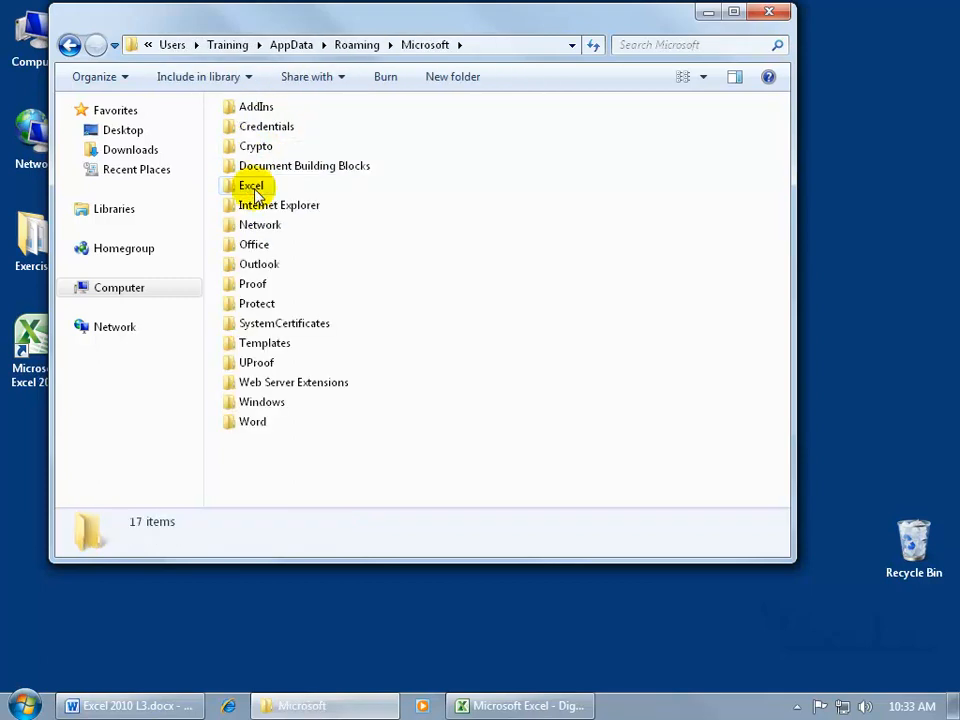
double_click(284, 324)
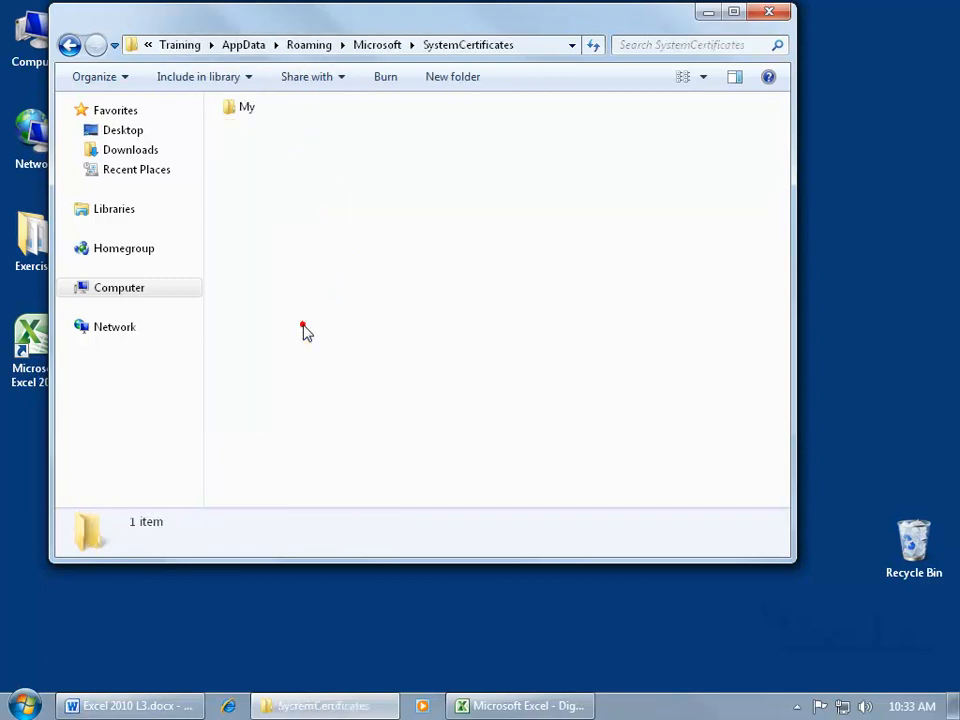
double_click(246, 108)
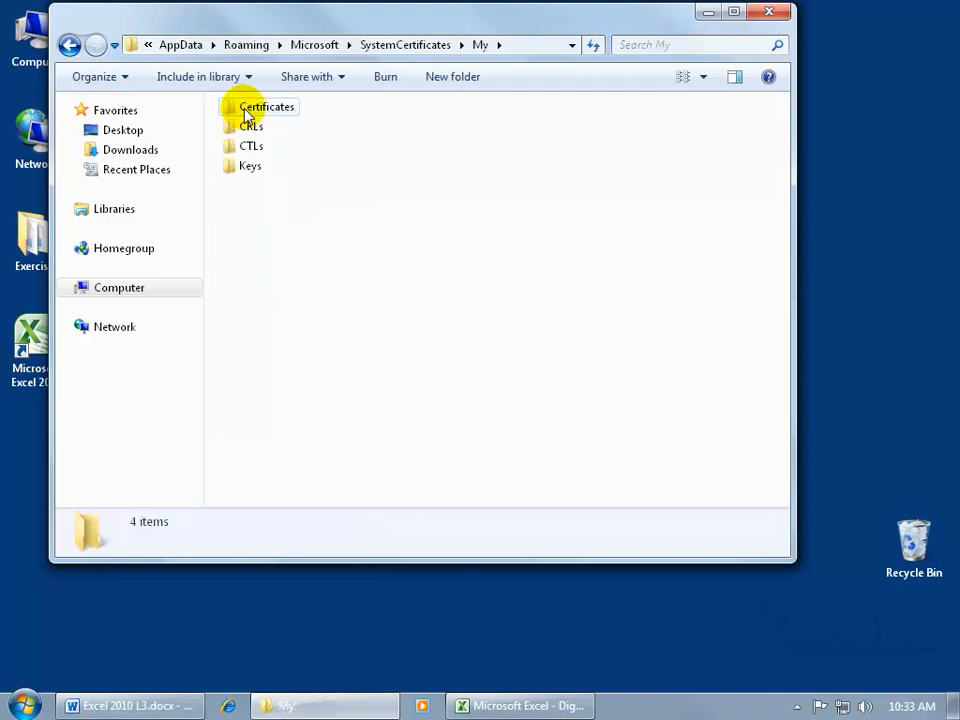
double_click(266, 106)
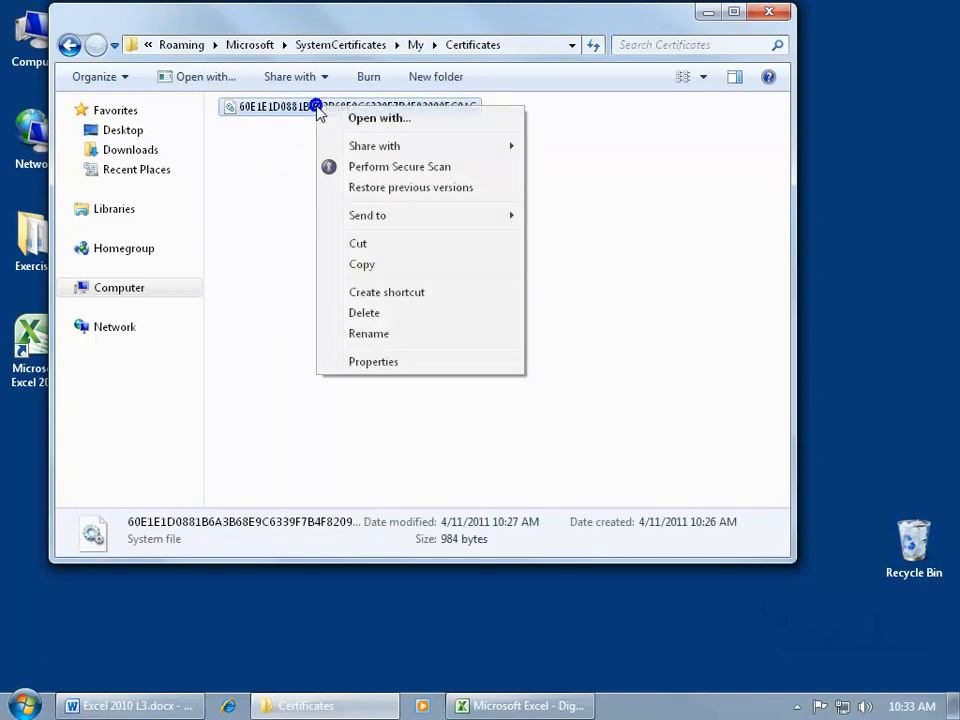
mouse_move(364, 312)
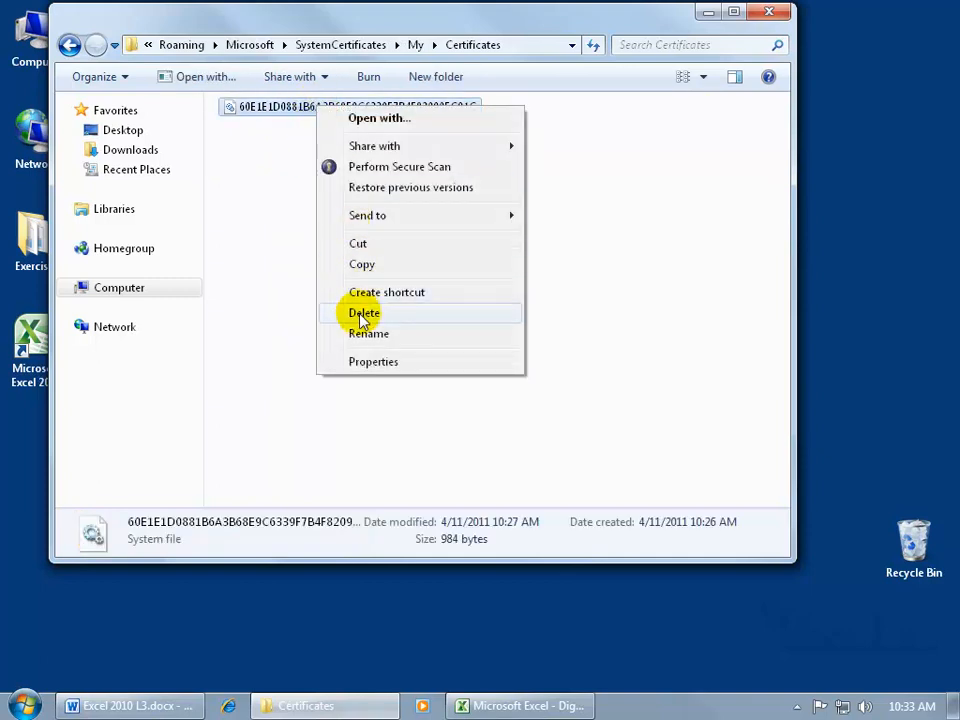
Delete the self-made certificate file, leaving the Certificates folder empty.
click(364, 312)
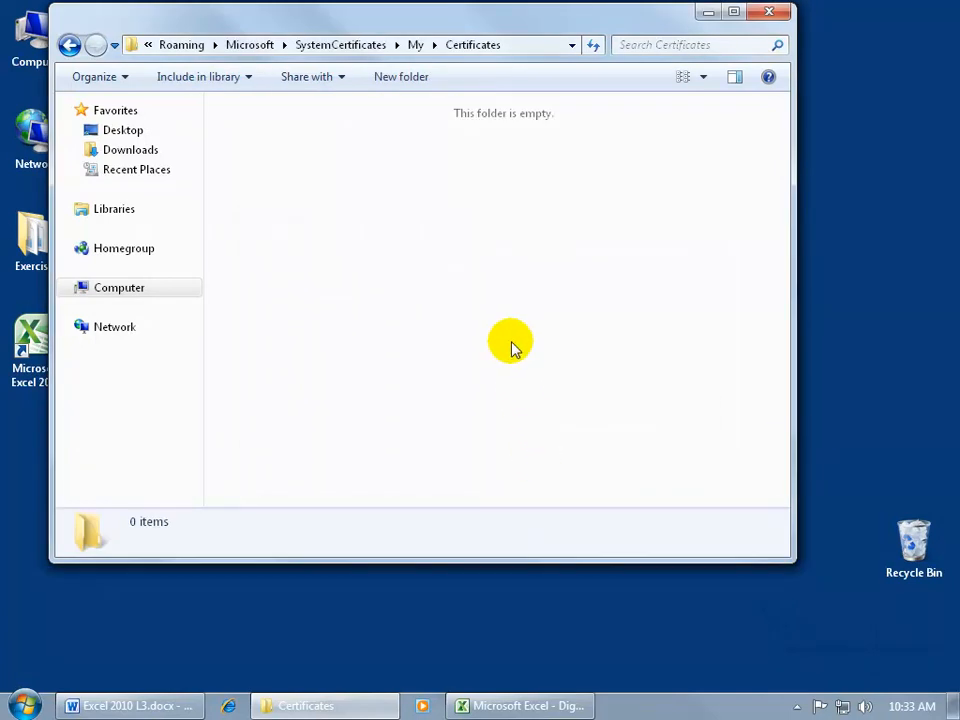